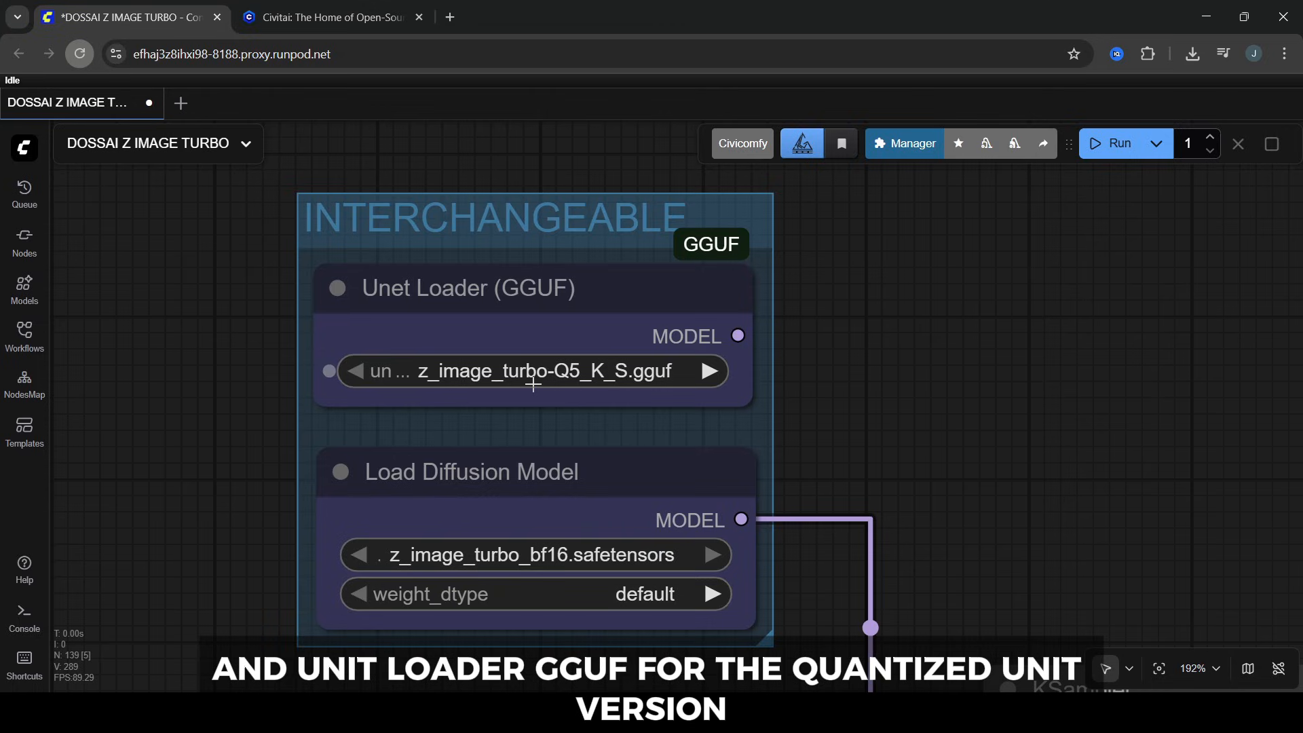
Step: Review the loader nodes and keep ae.safetensors as the VAE
click(535, 371)
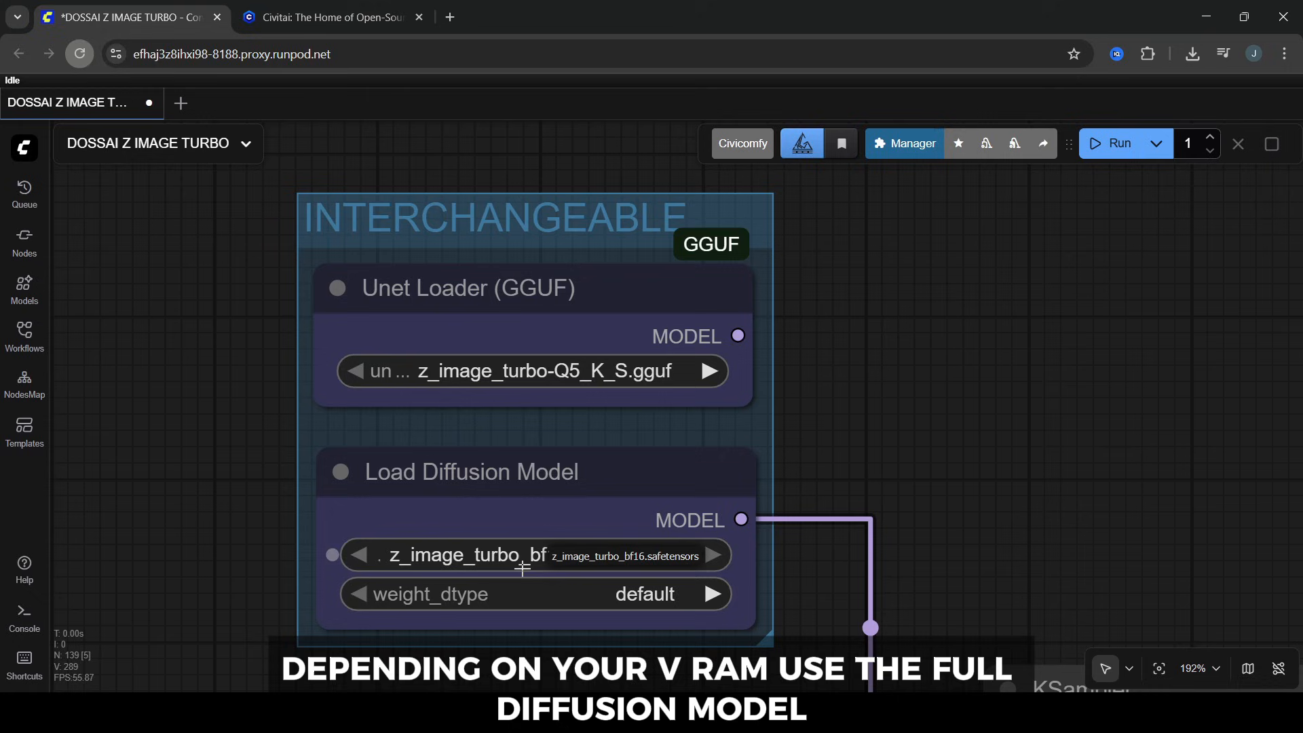
scroll(down, 3)
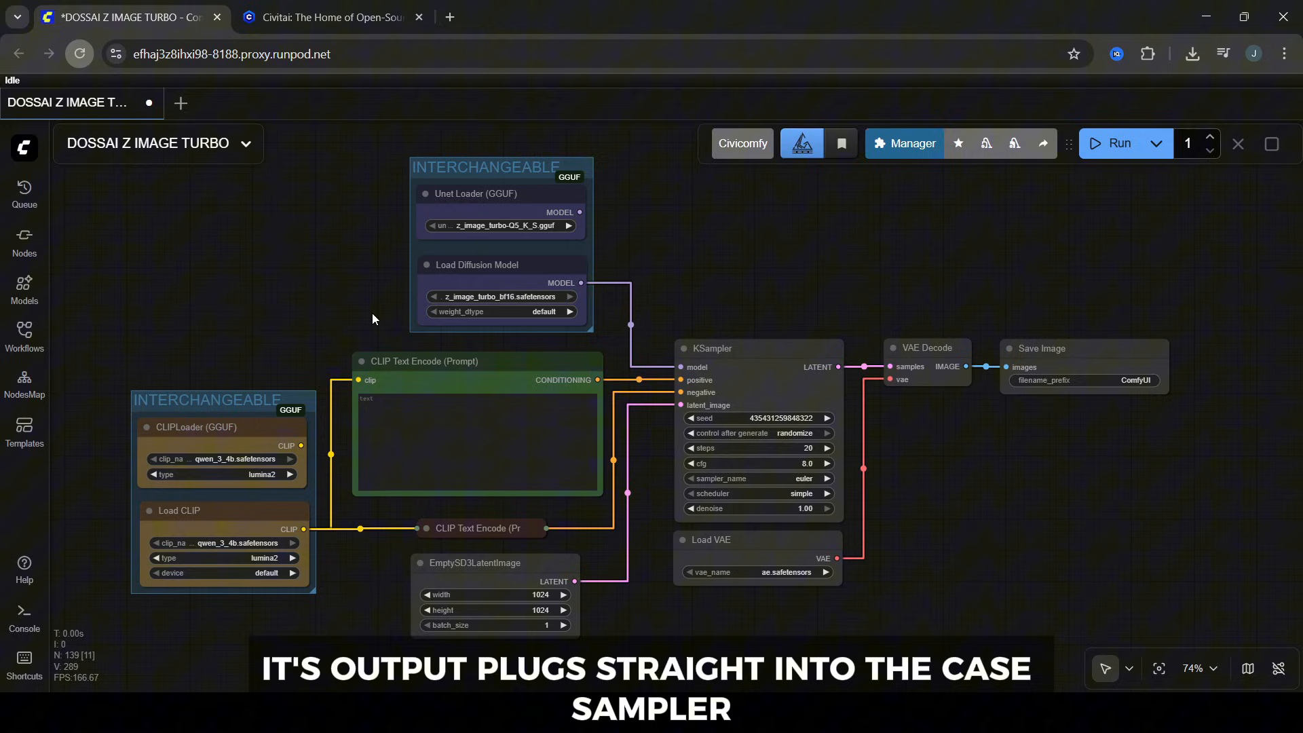
click(709, 349)
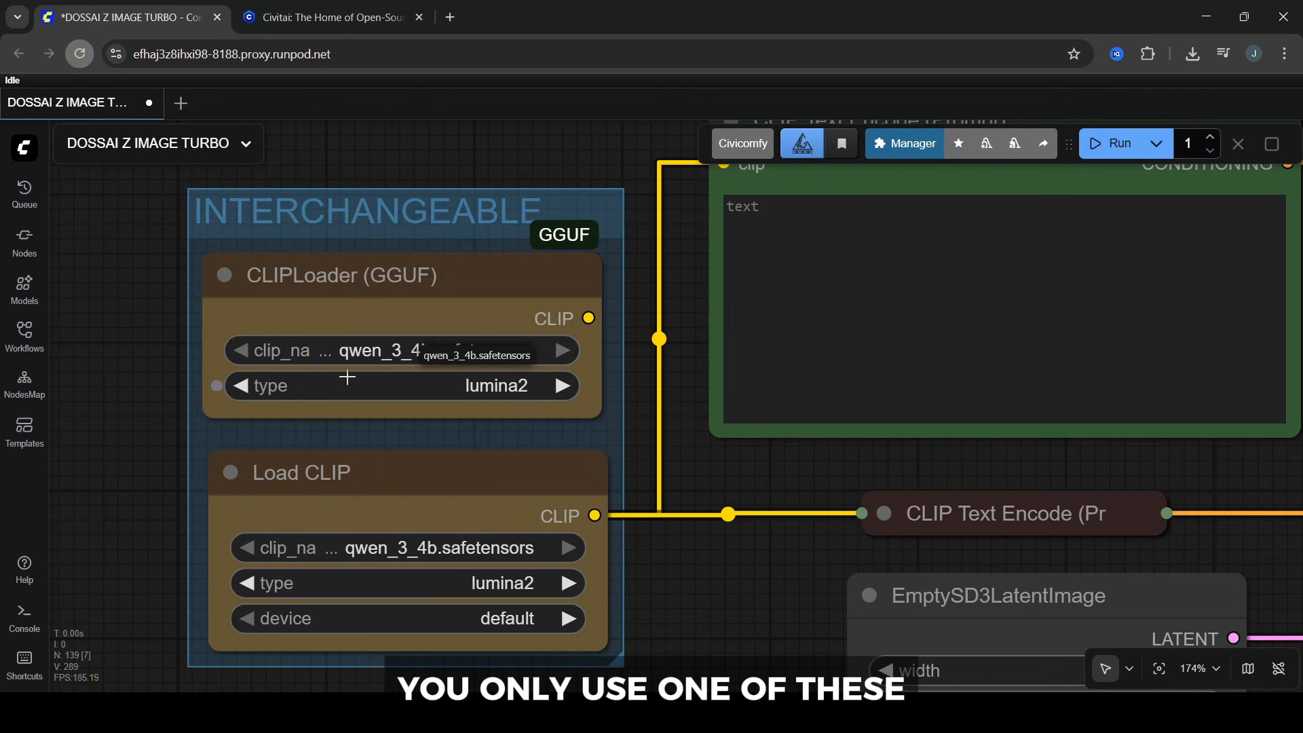
mouse_move(205, 405)
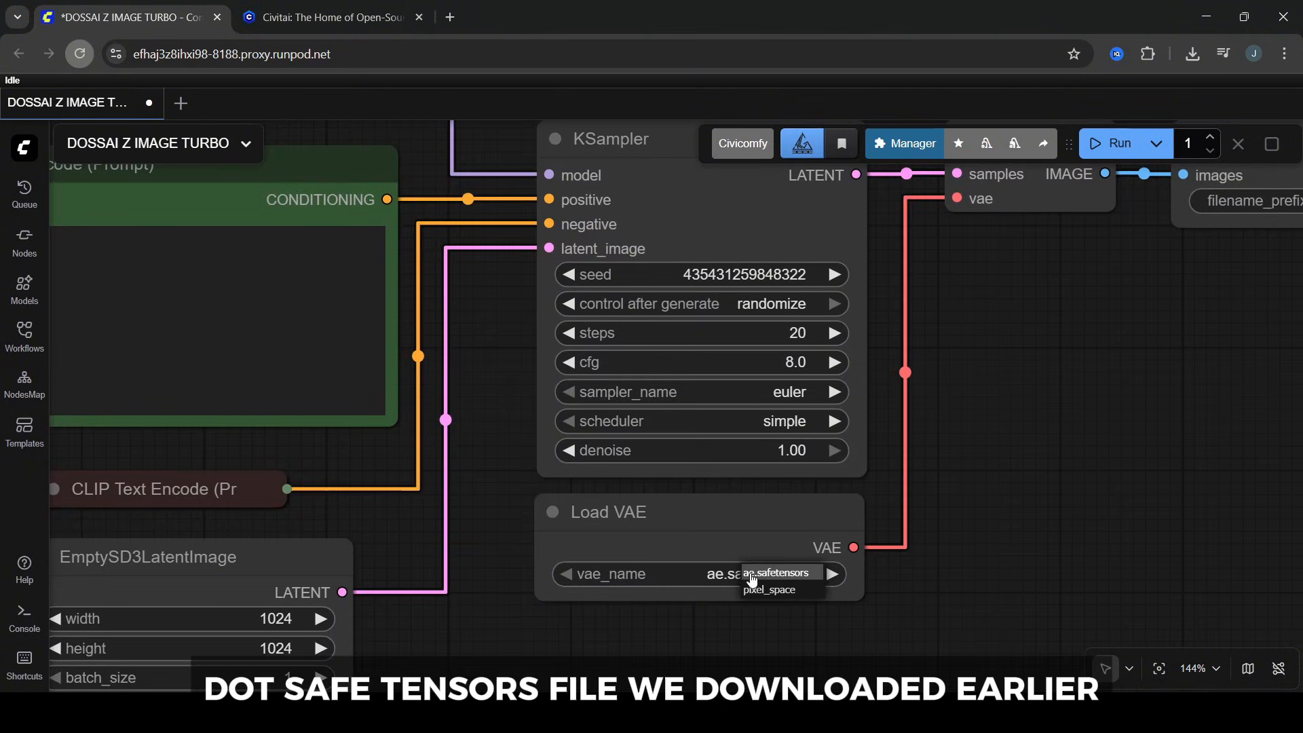
click(774, 572)
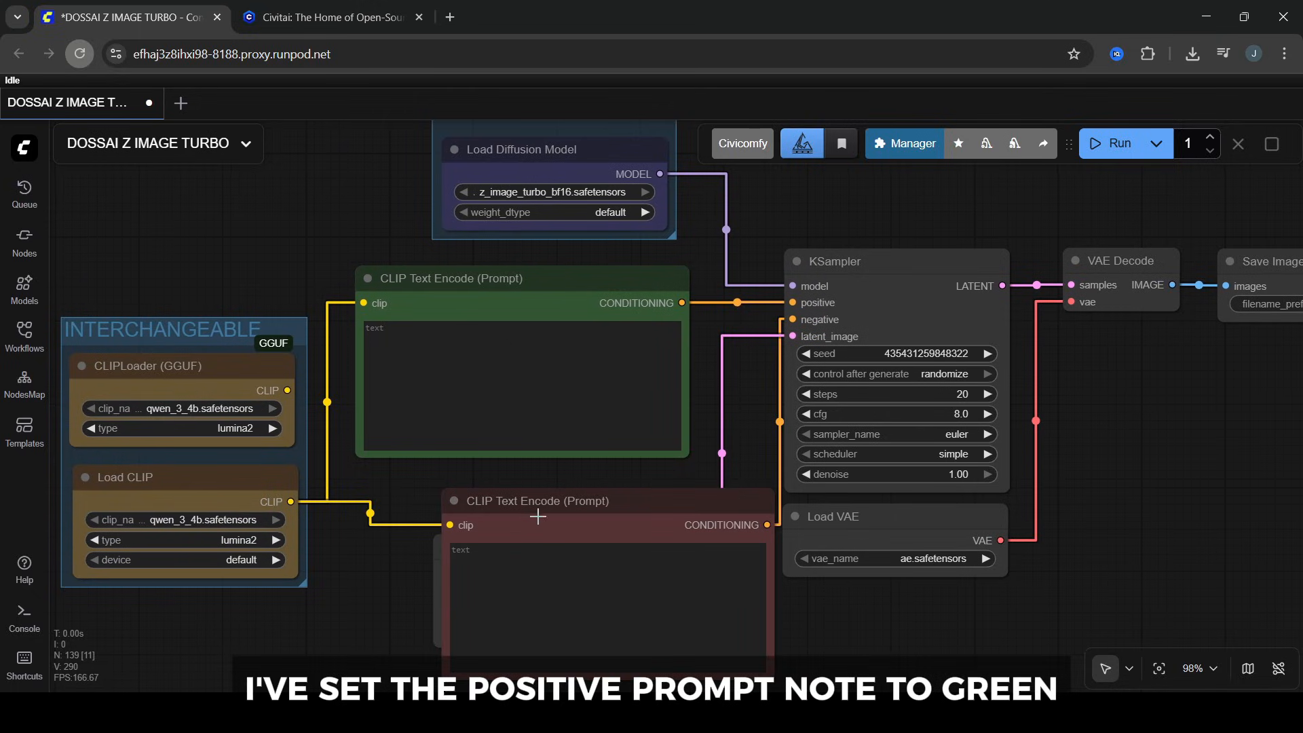
Step: Collapse the negative CLIP Text Encode node, leaving the 1024×1024 latent and KSampler unchanged
click(521, 278)
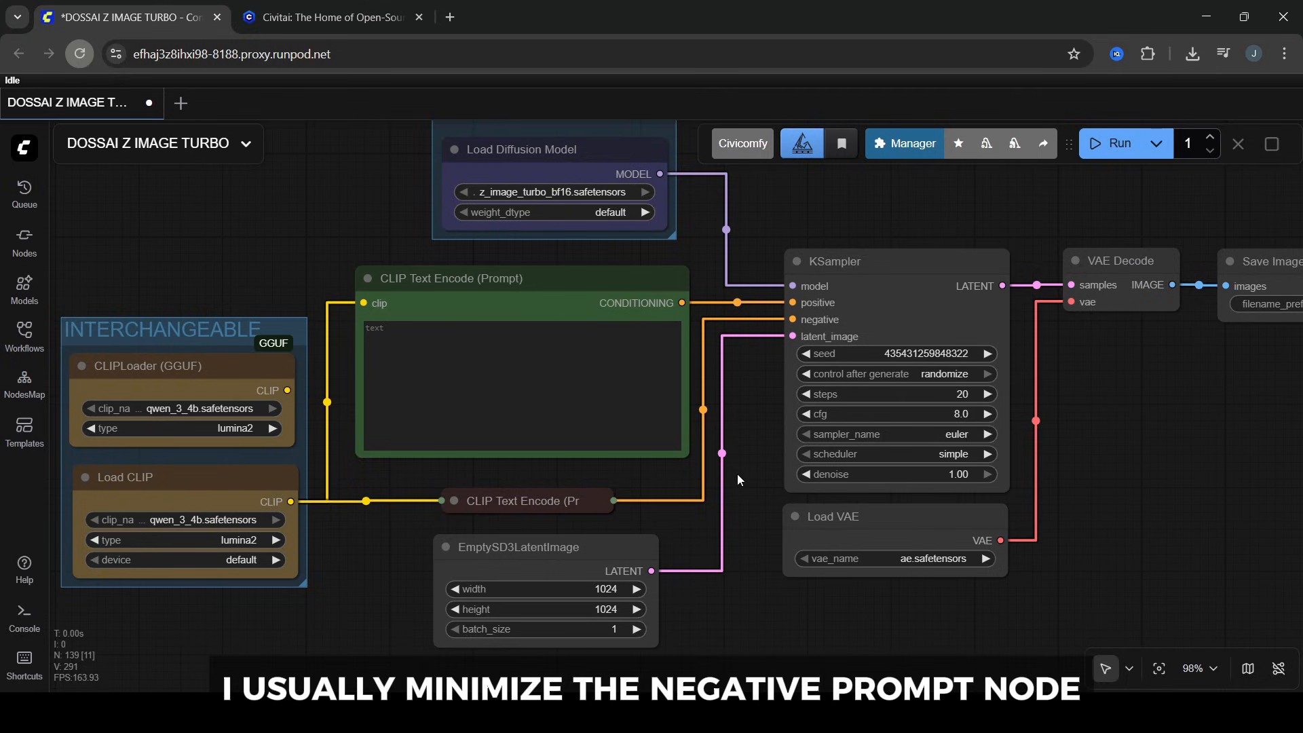
click(453, 501)
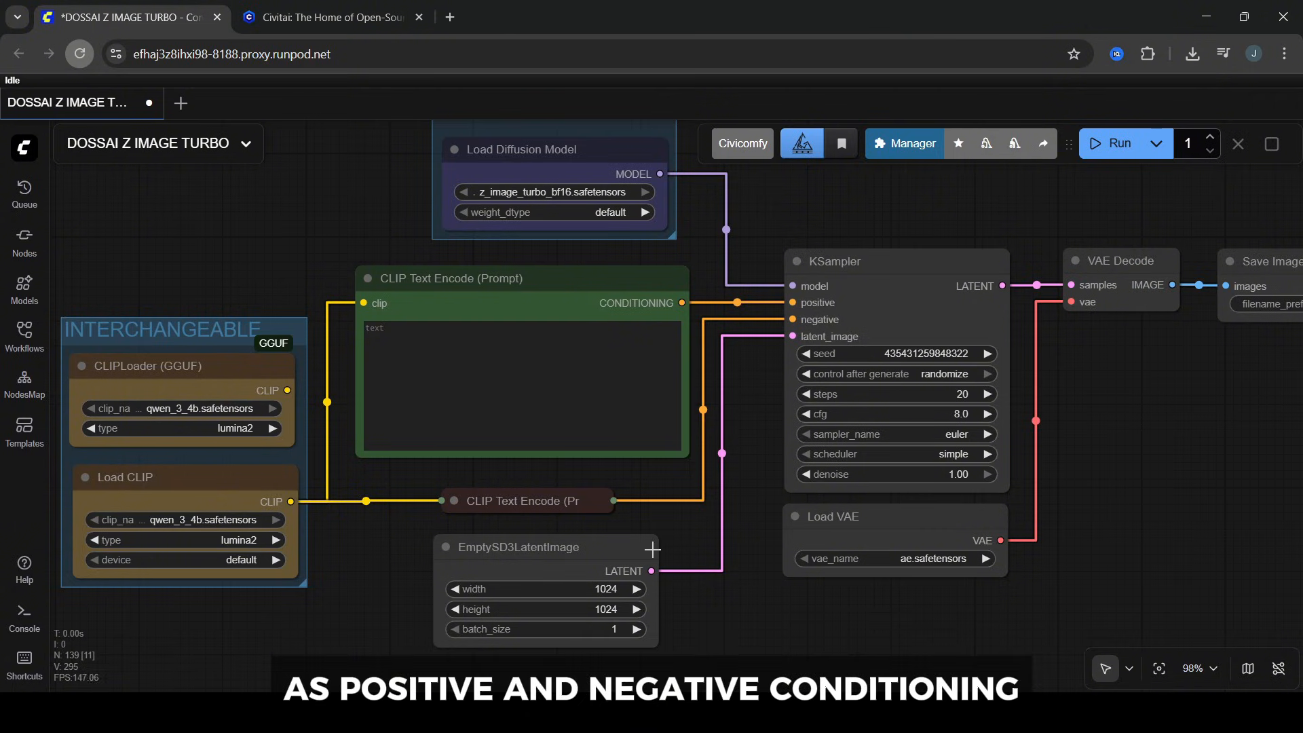
click(531, 547)
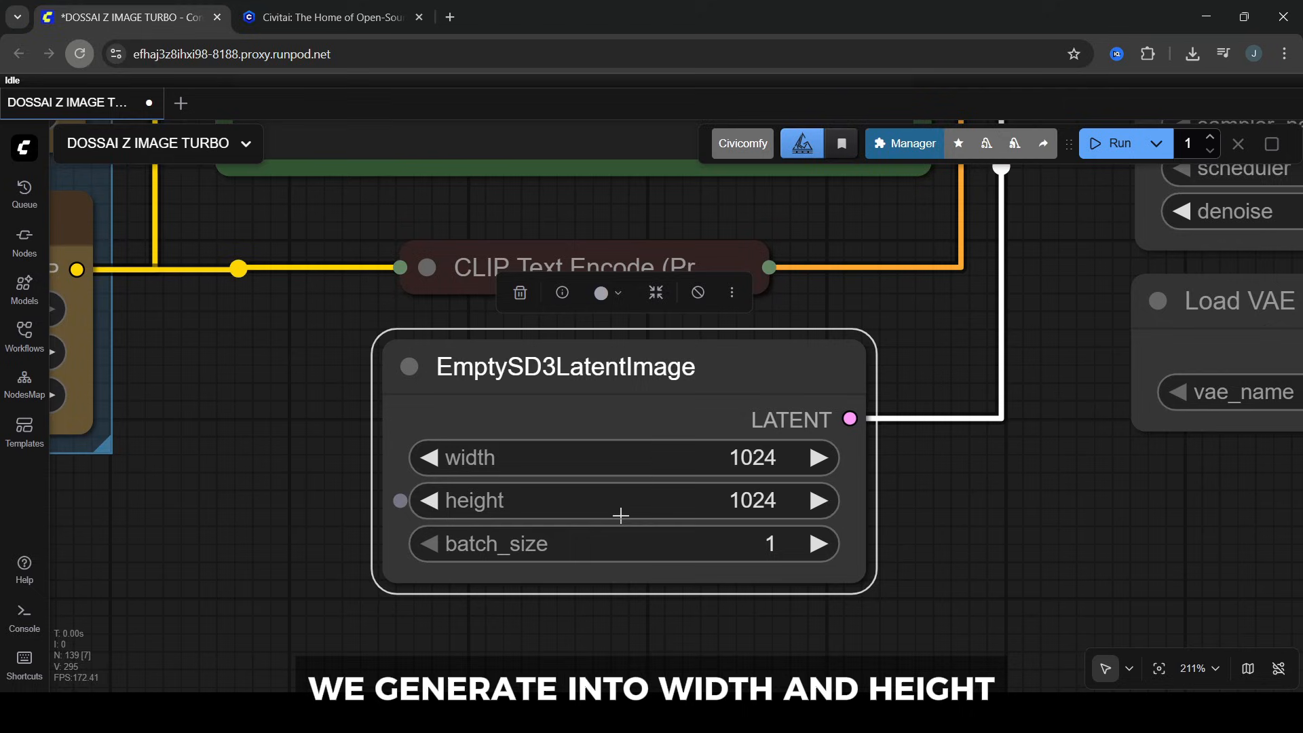
click(818, 543)
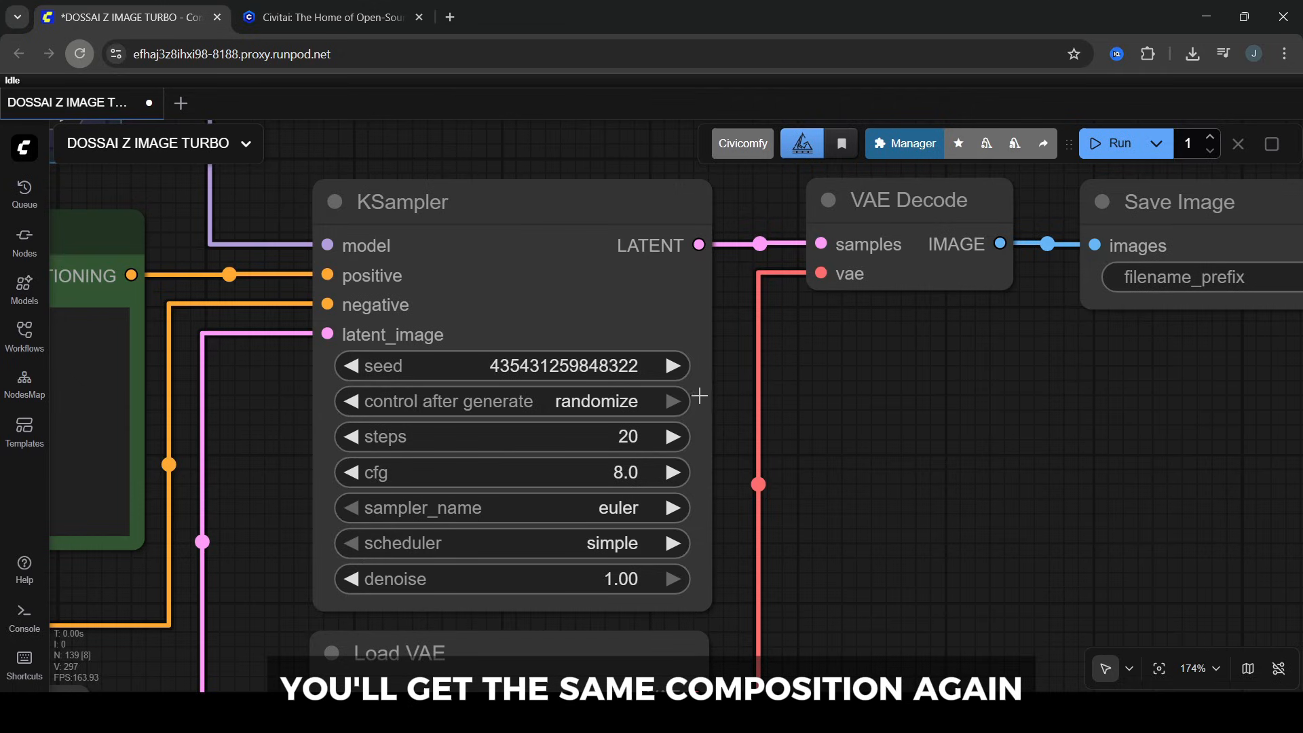
Step: Keep the seed randomized after each run and set the KSampler to 8 steps
click(619, 402)
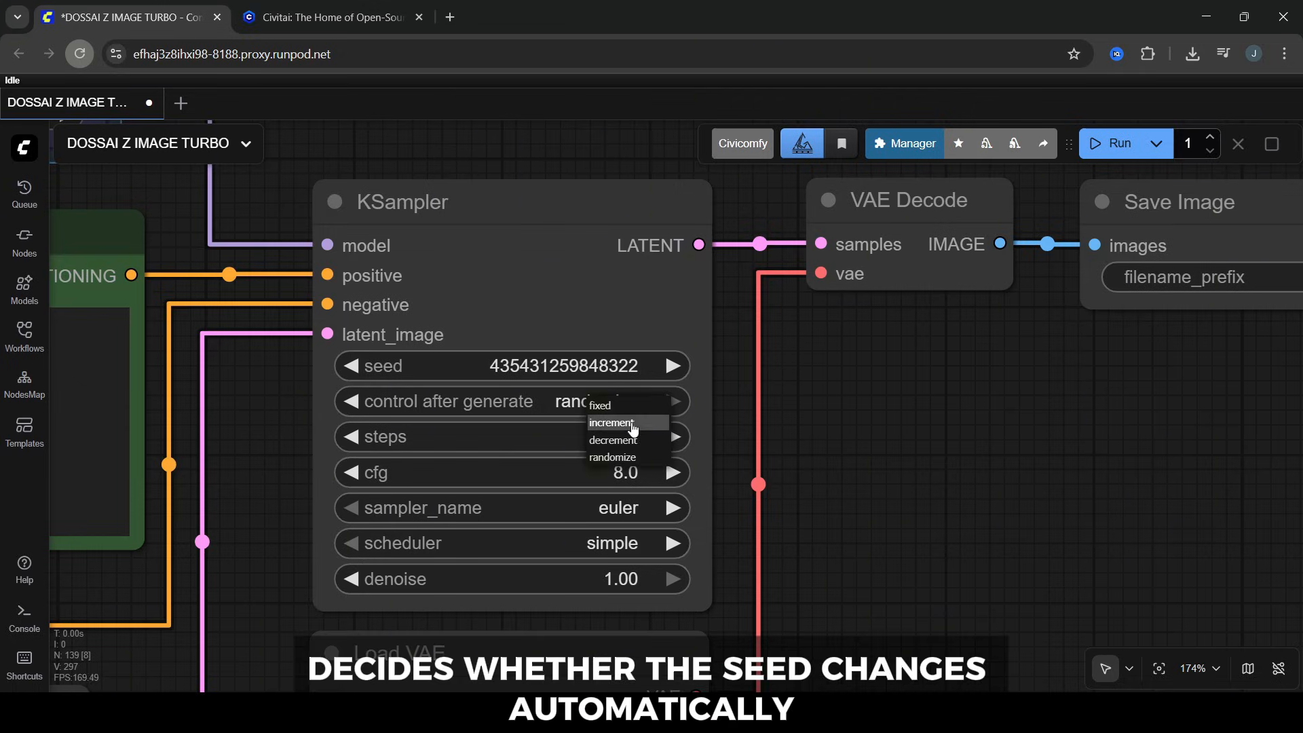
mouse_move(638, 457)
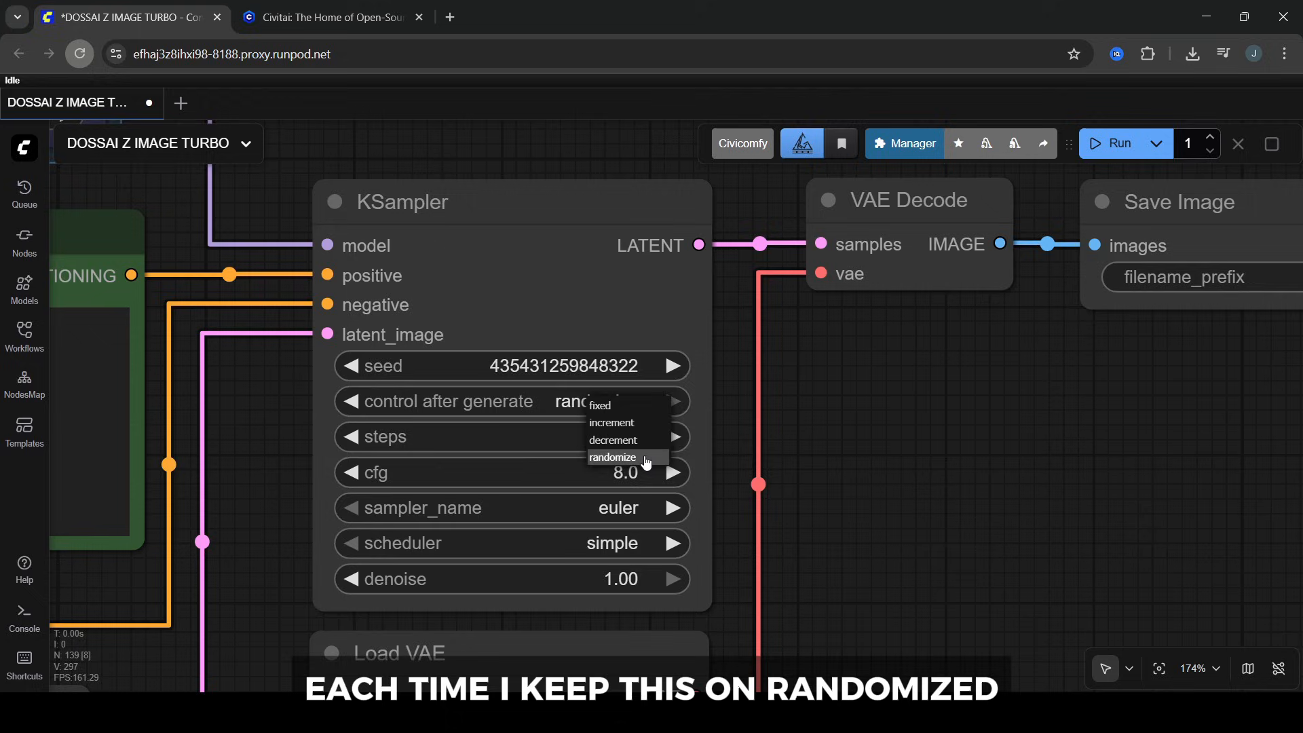
click(612, 458)
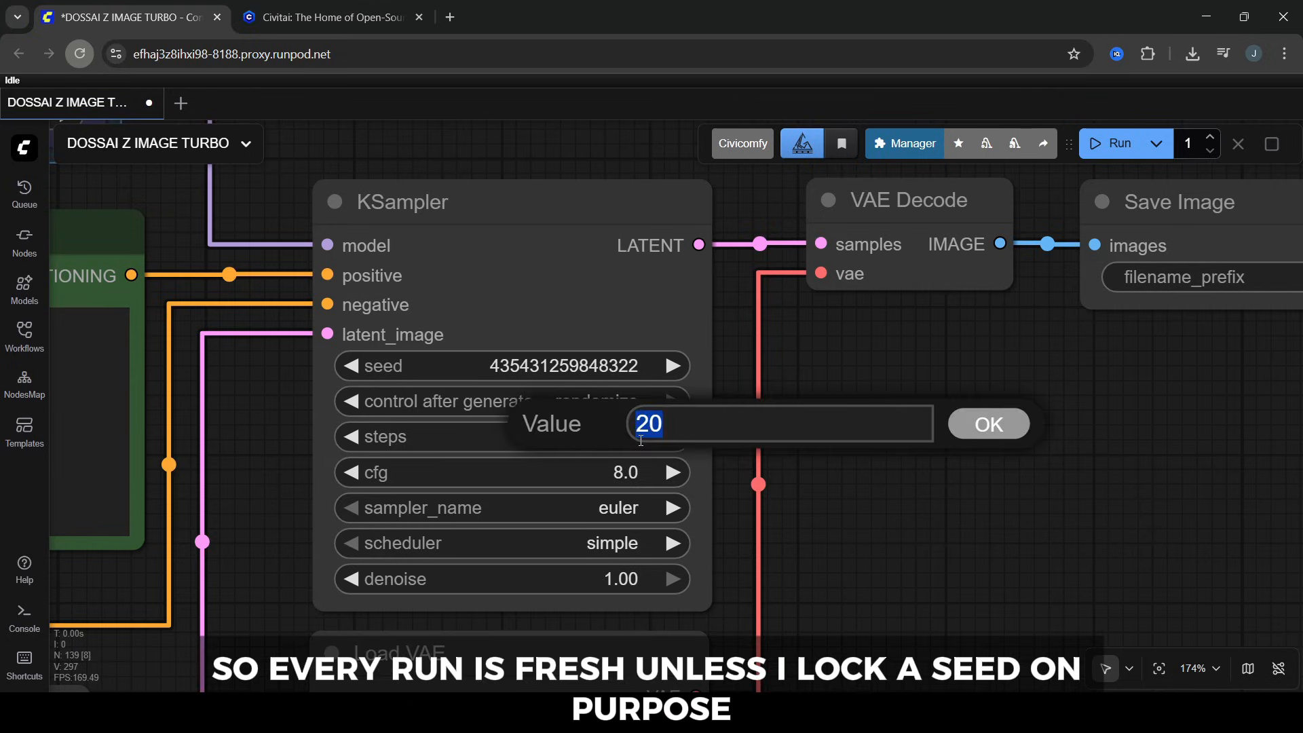
text(8)
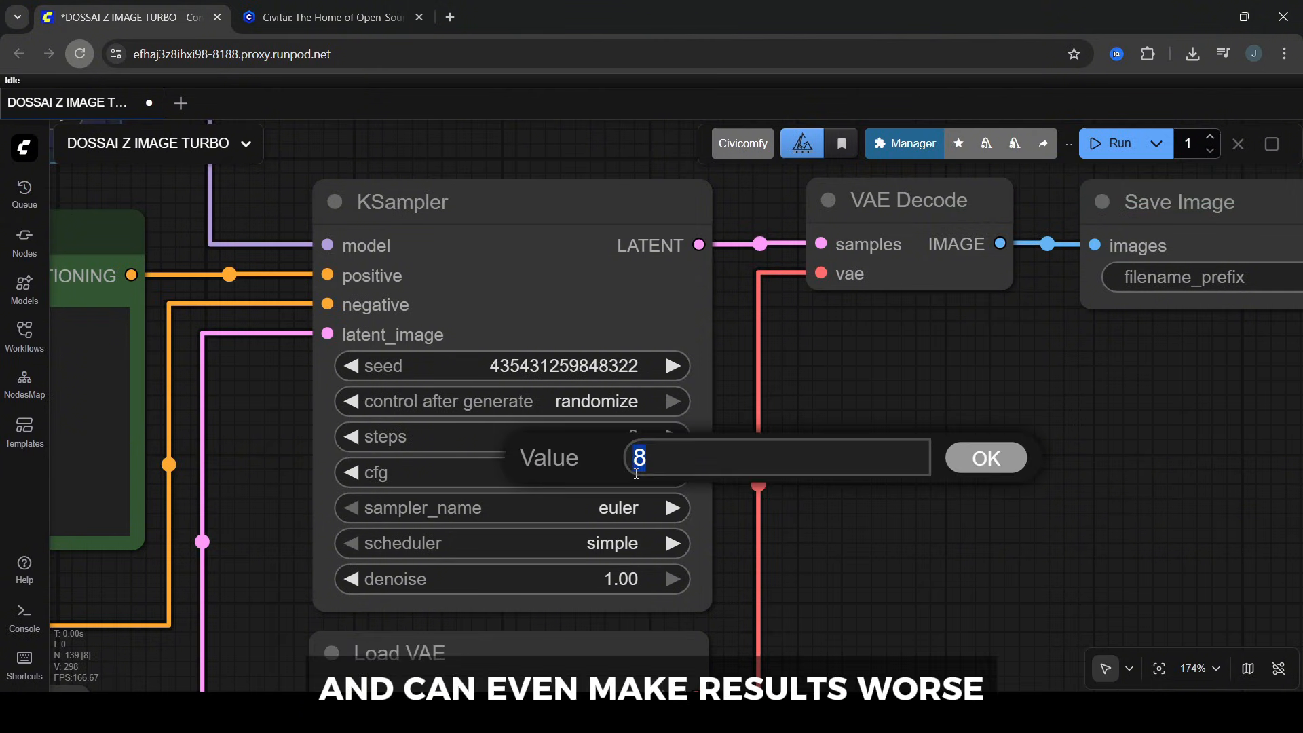
Step: Set cfg to 1.0, keeping the euler sampler, simple scheduler and denoise 1.00
text(1.)
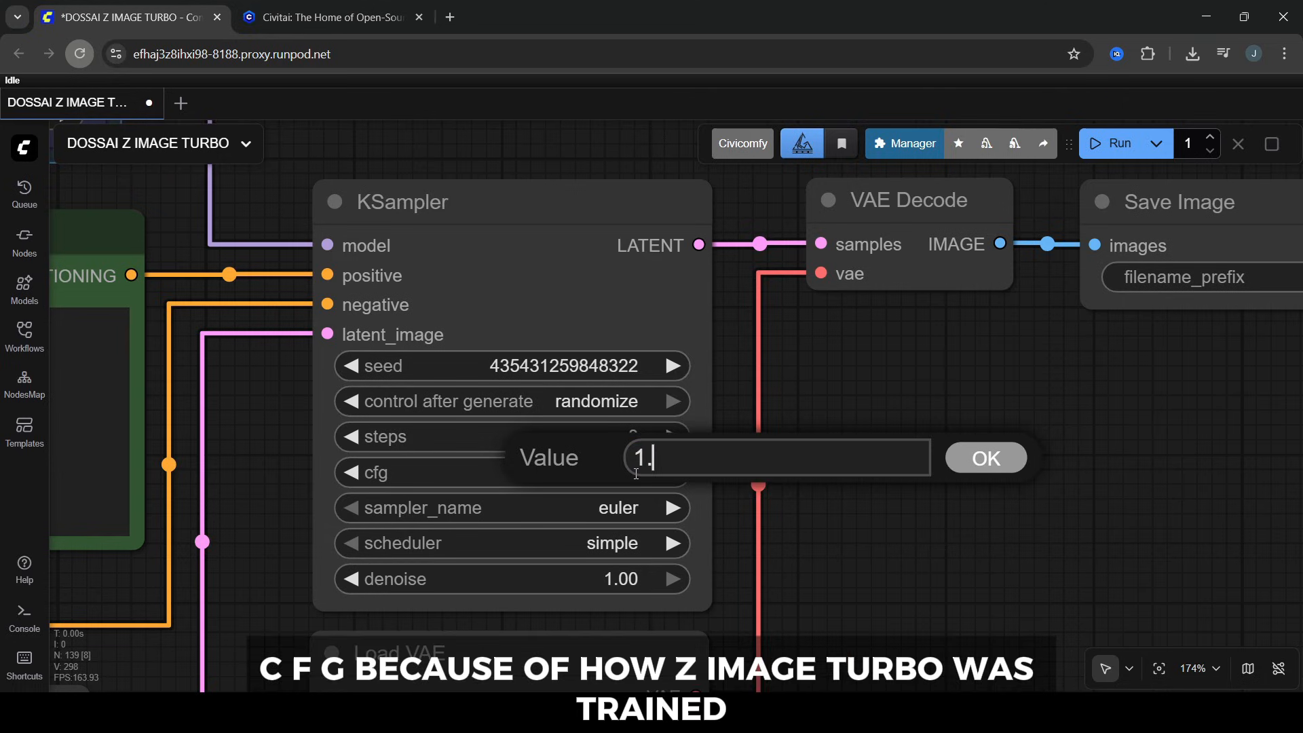
text(0)
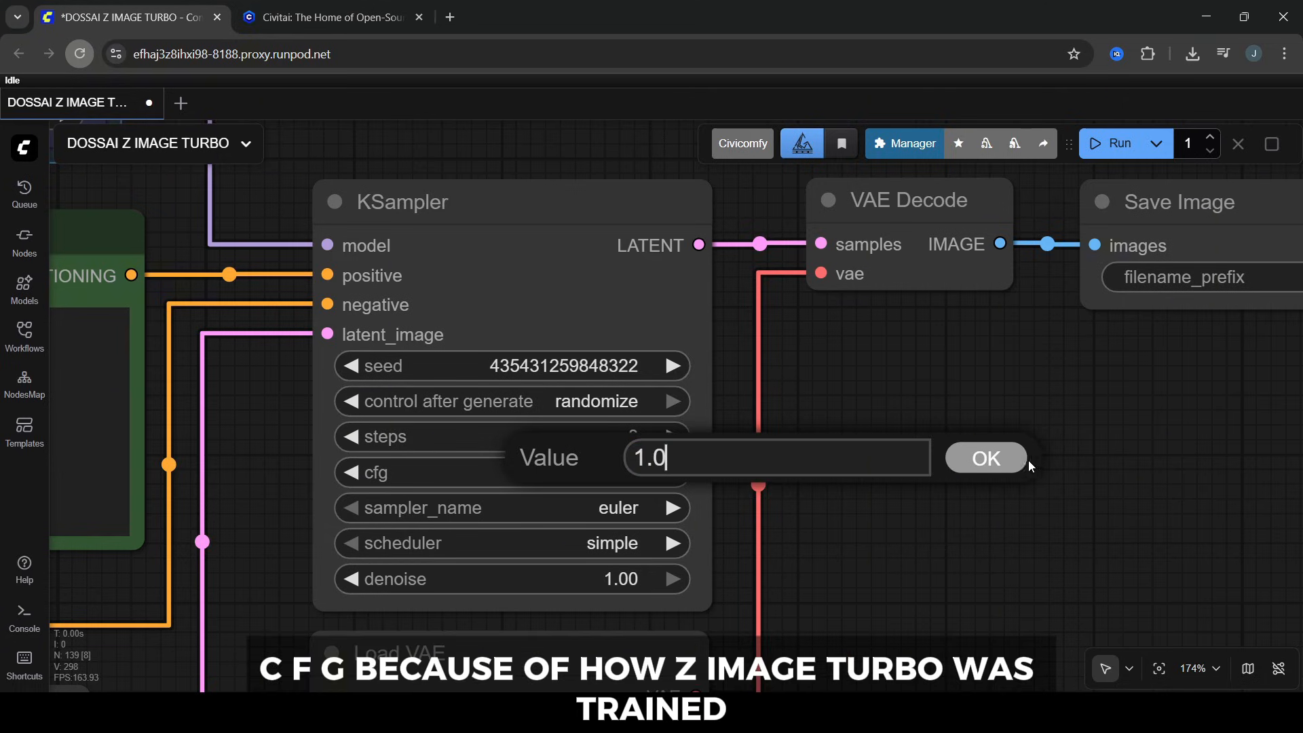
click(985, 458)
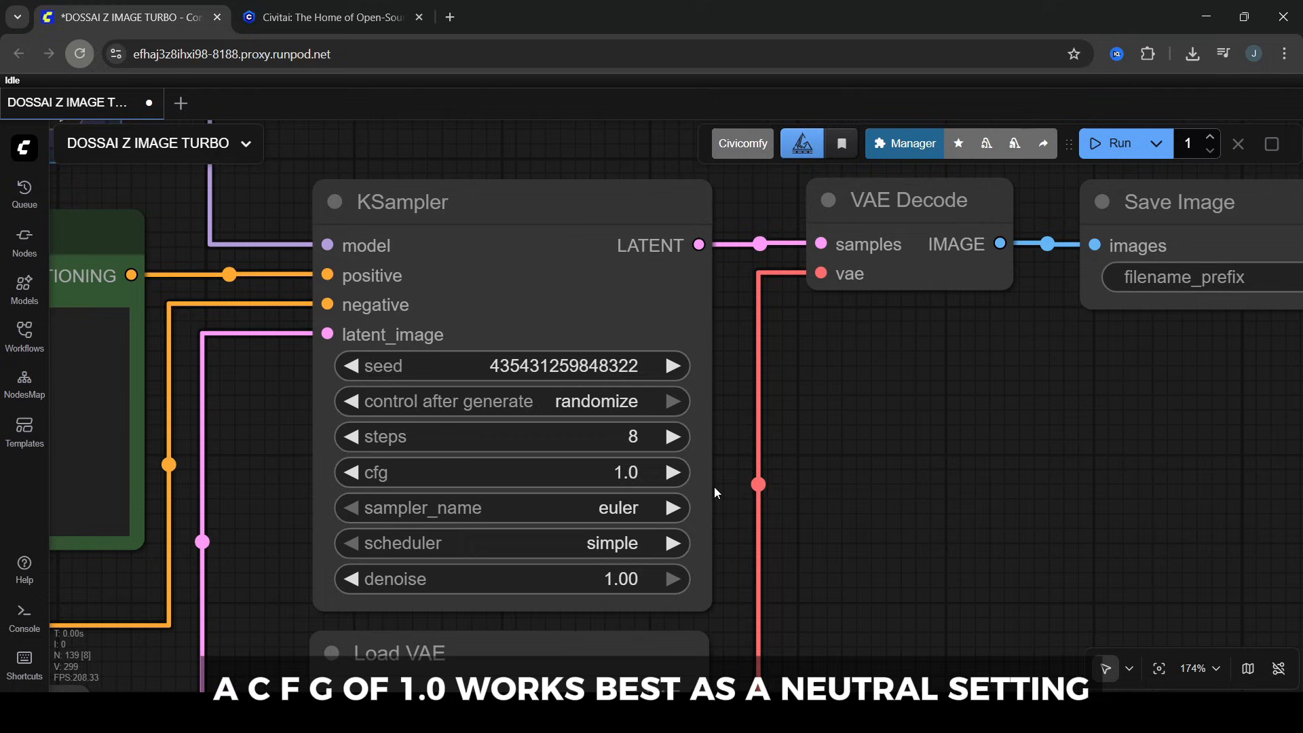
mouse_move(708, 486)
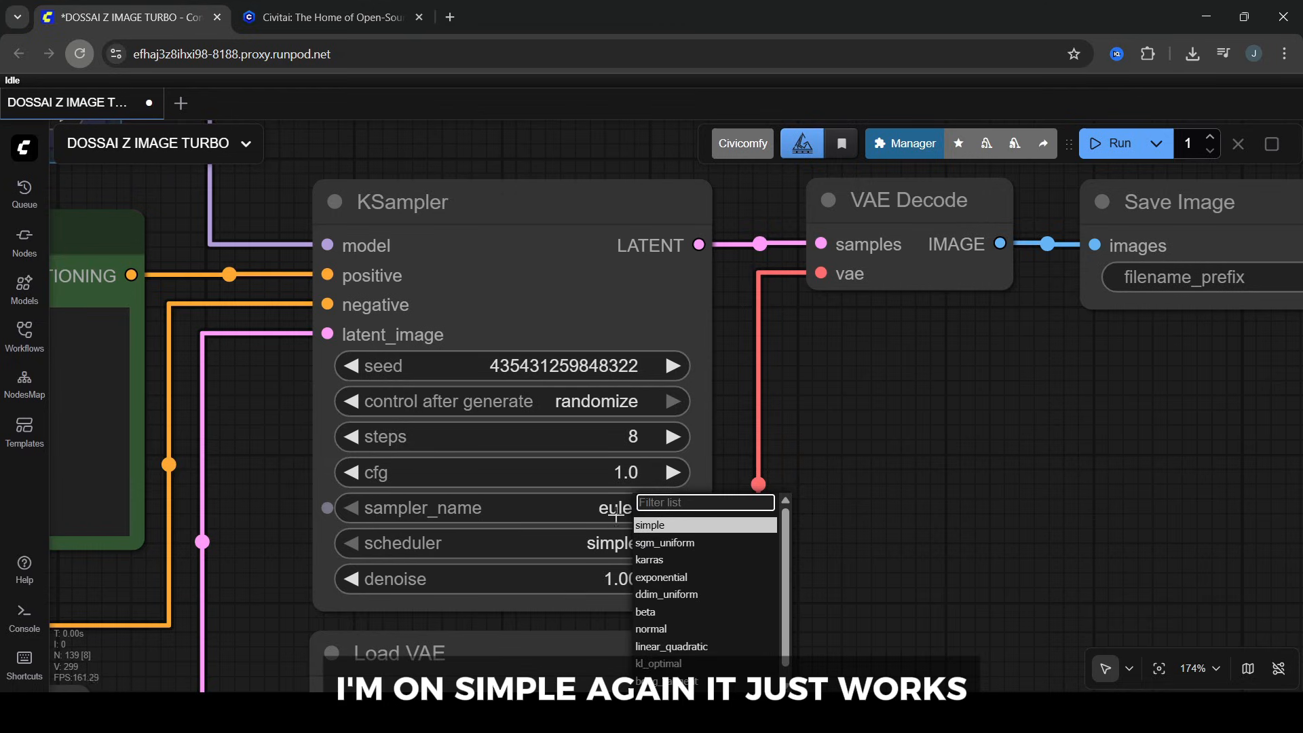
click(646, 524)
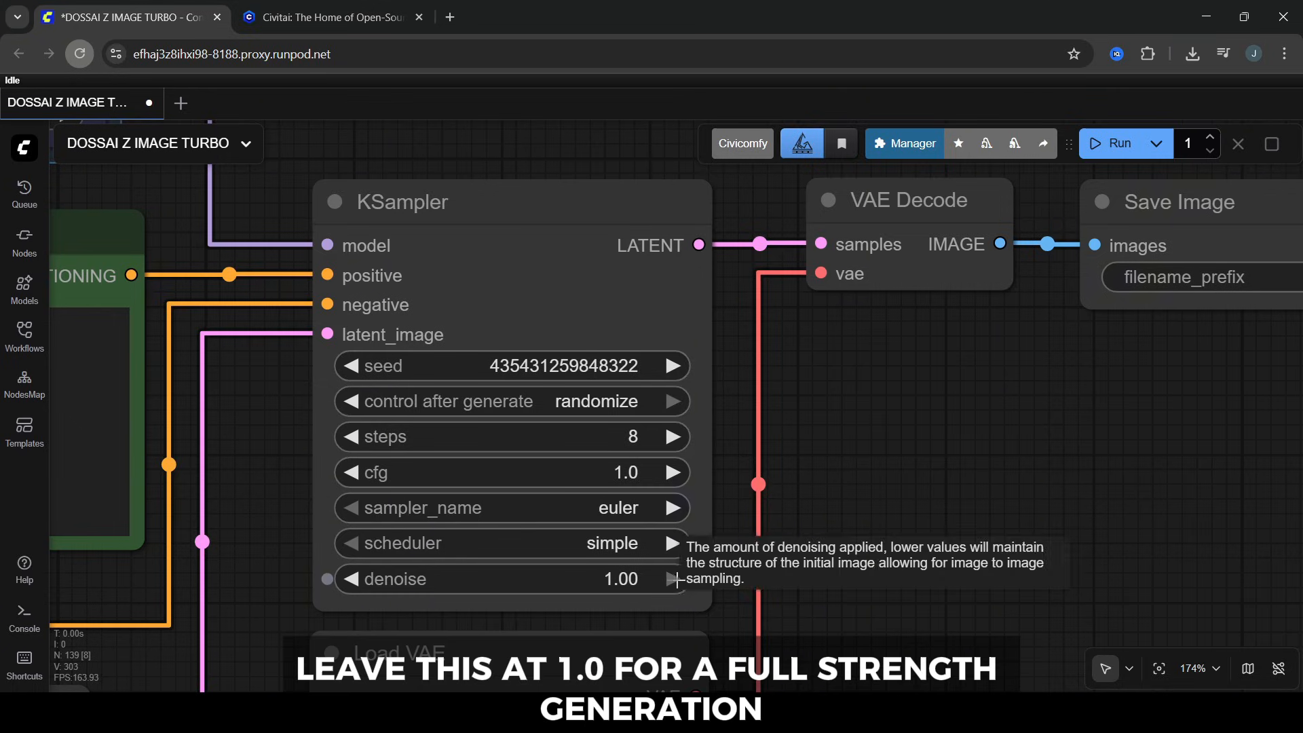
scroll(down, 3)
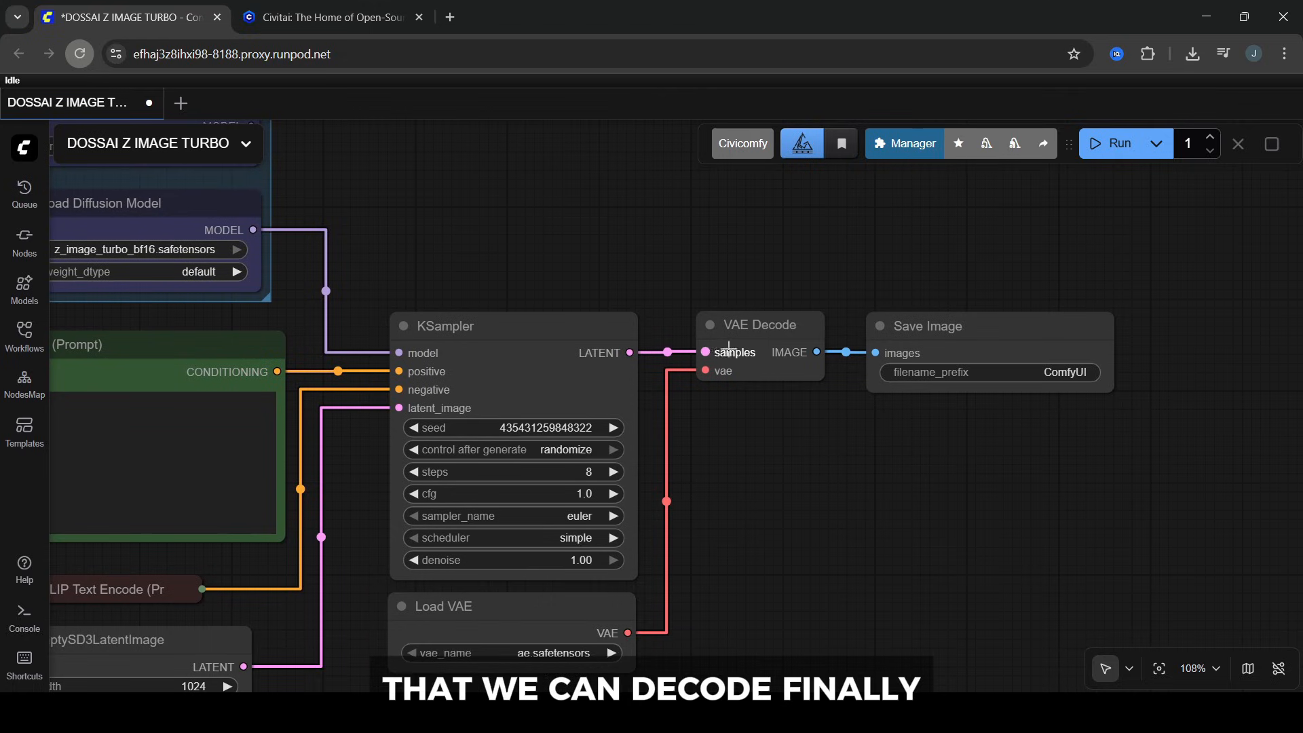
click(757, 324)
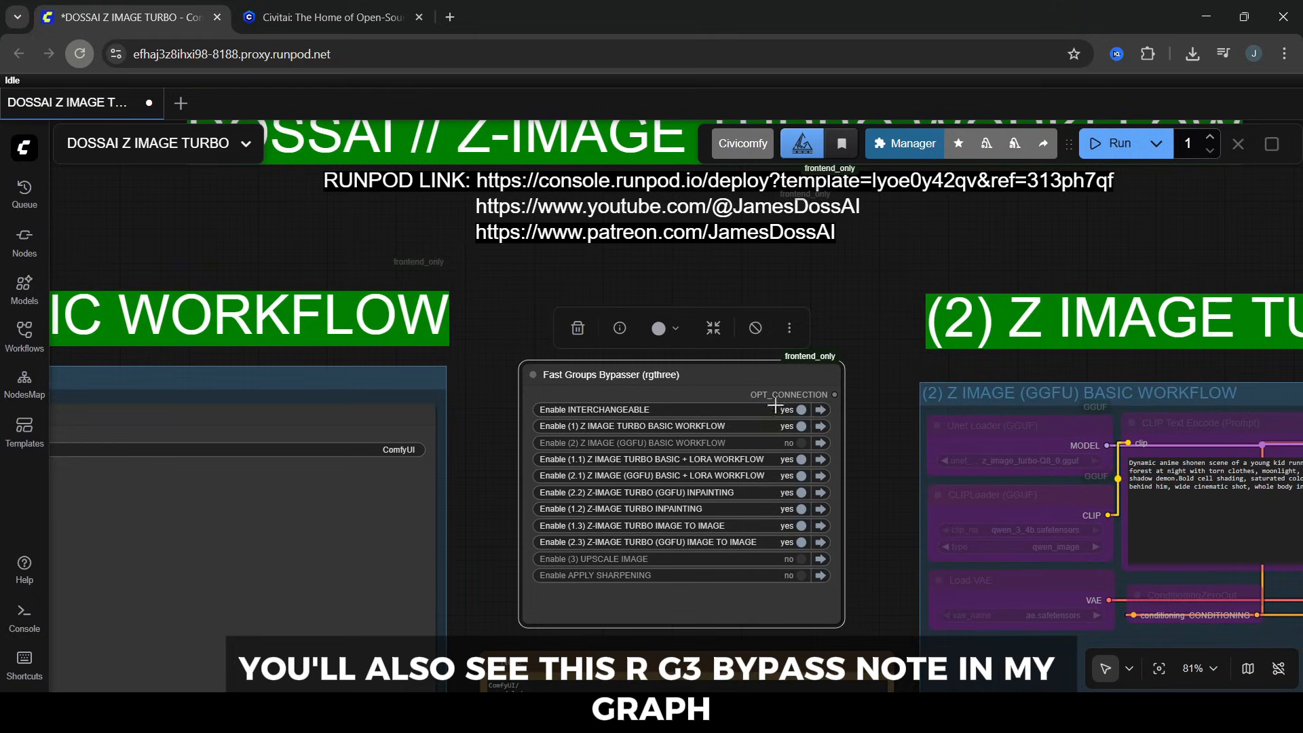
click(801, 425)
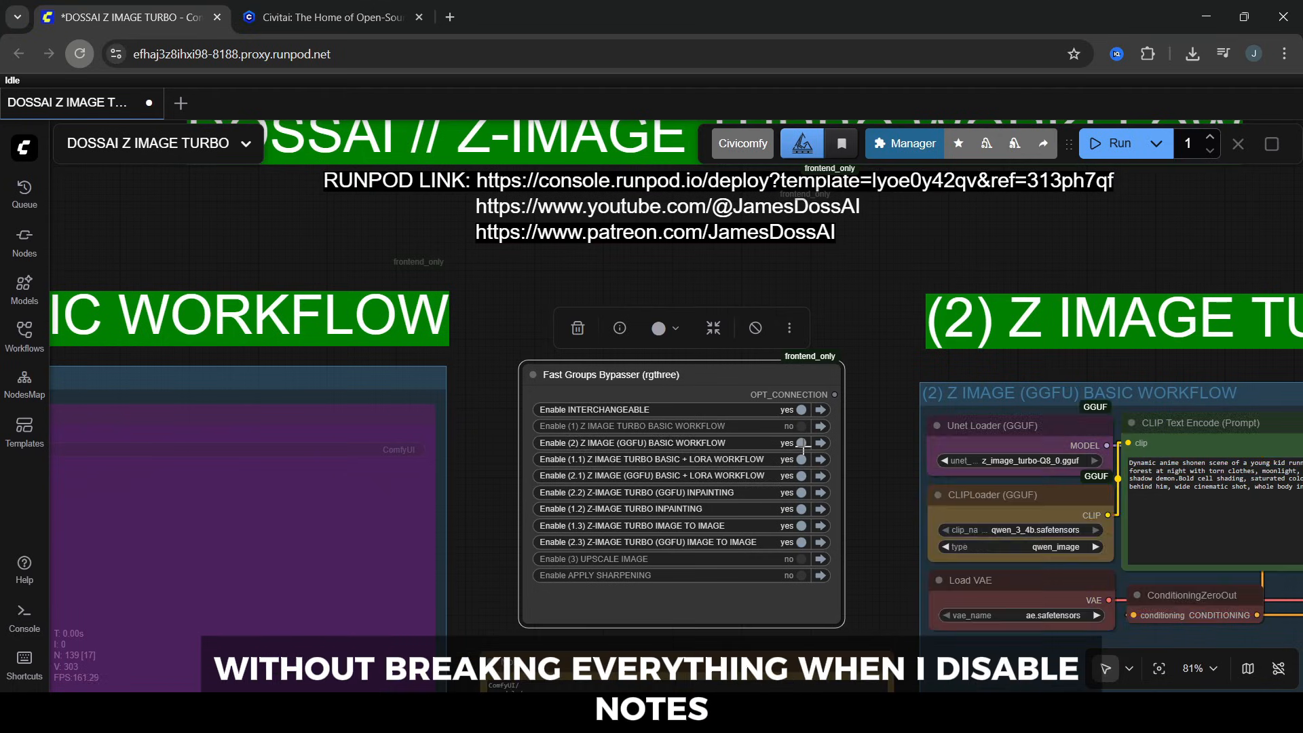
scroll(down, 3)
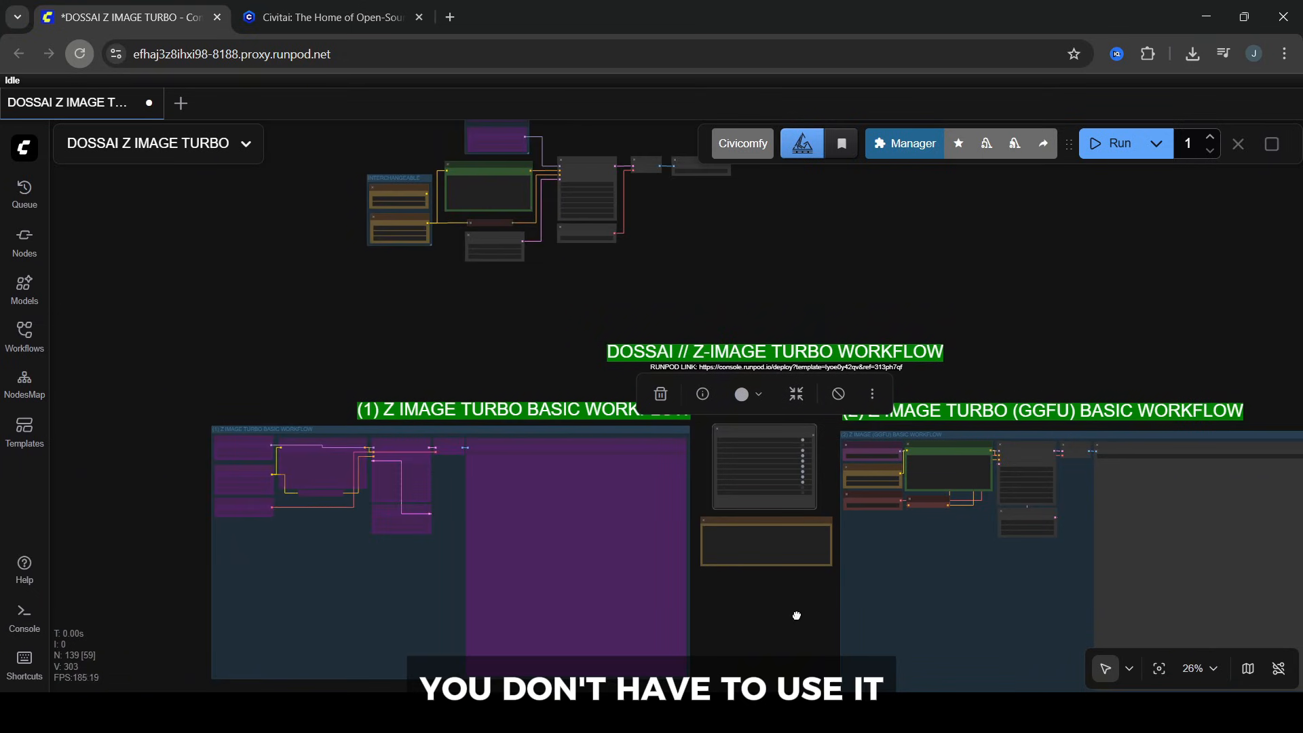
scroll(down, 3)
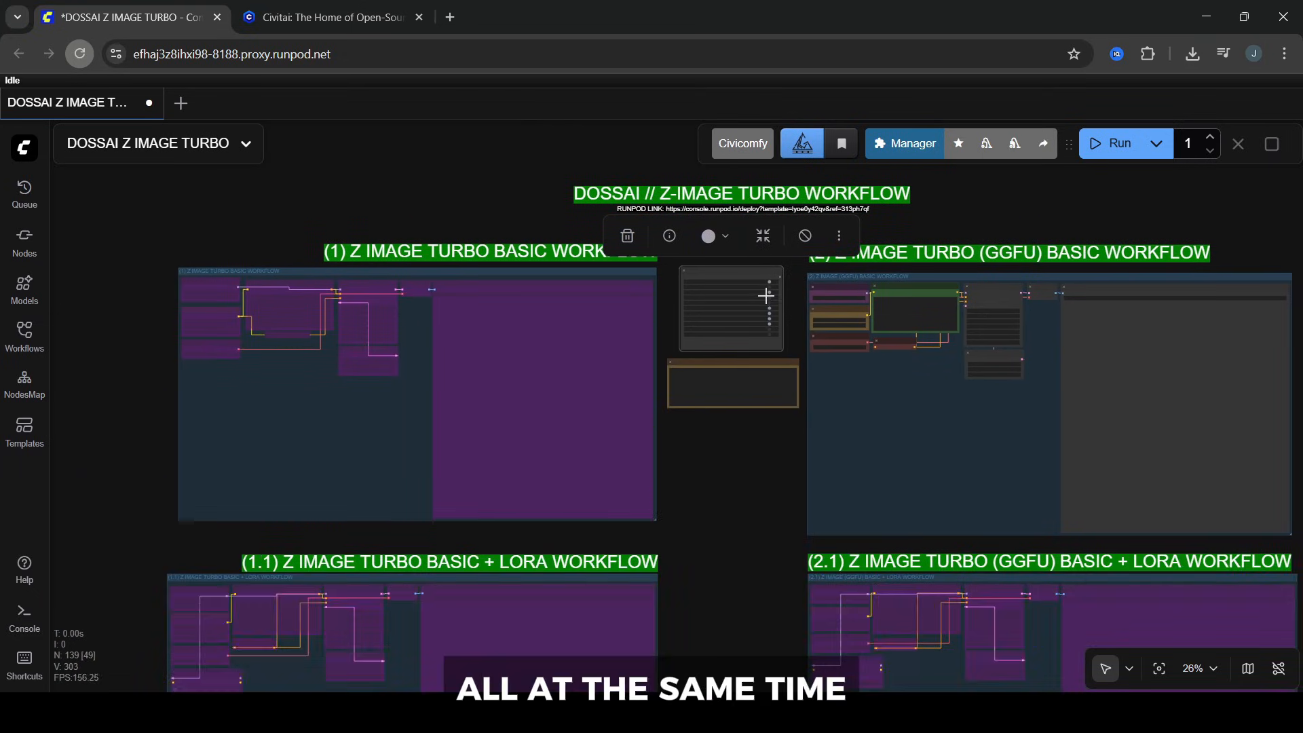
scroll(down, 3)
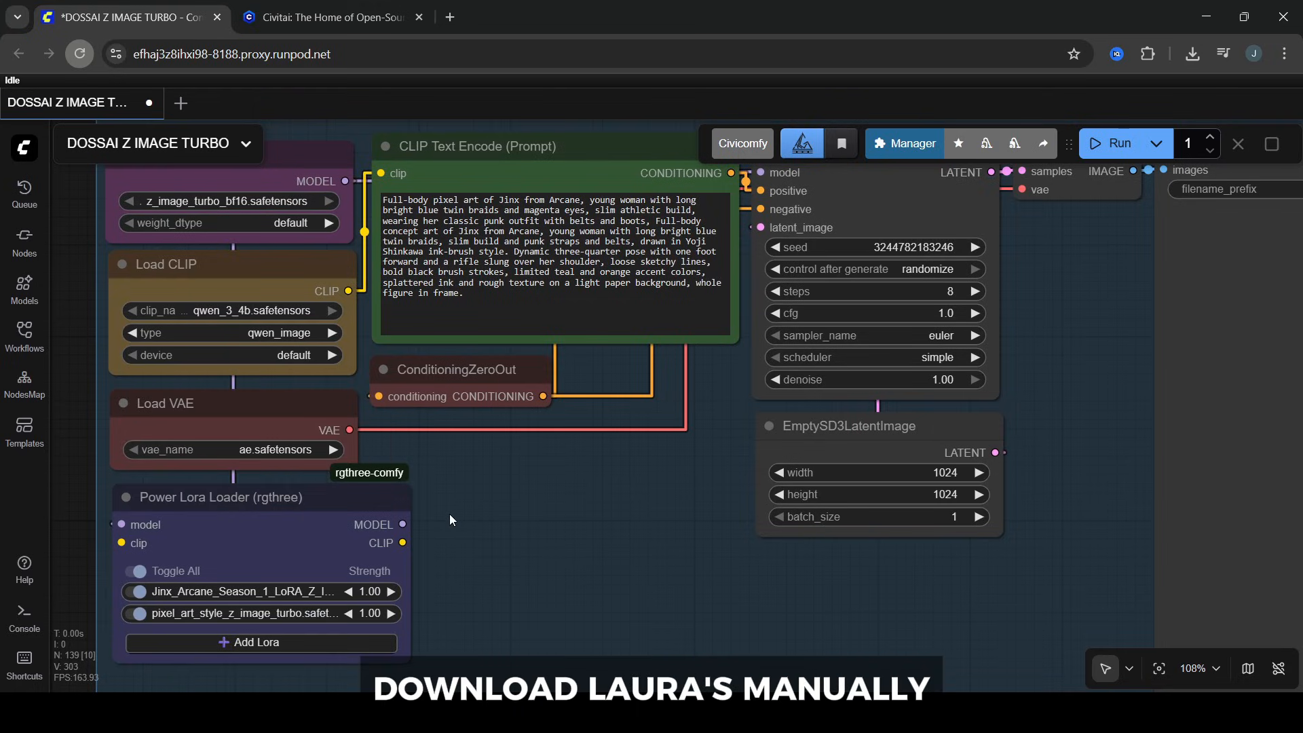
mouse_move(613, 509)
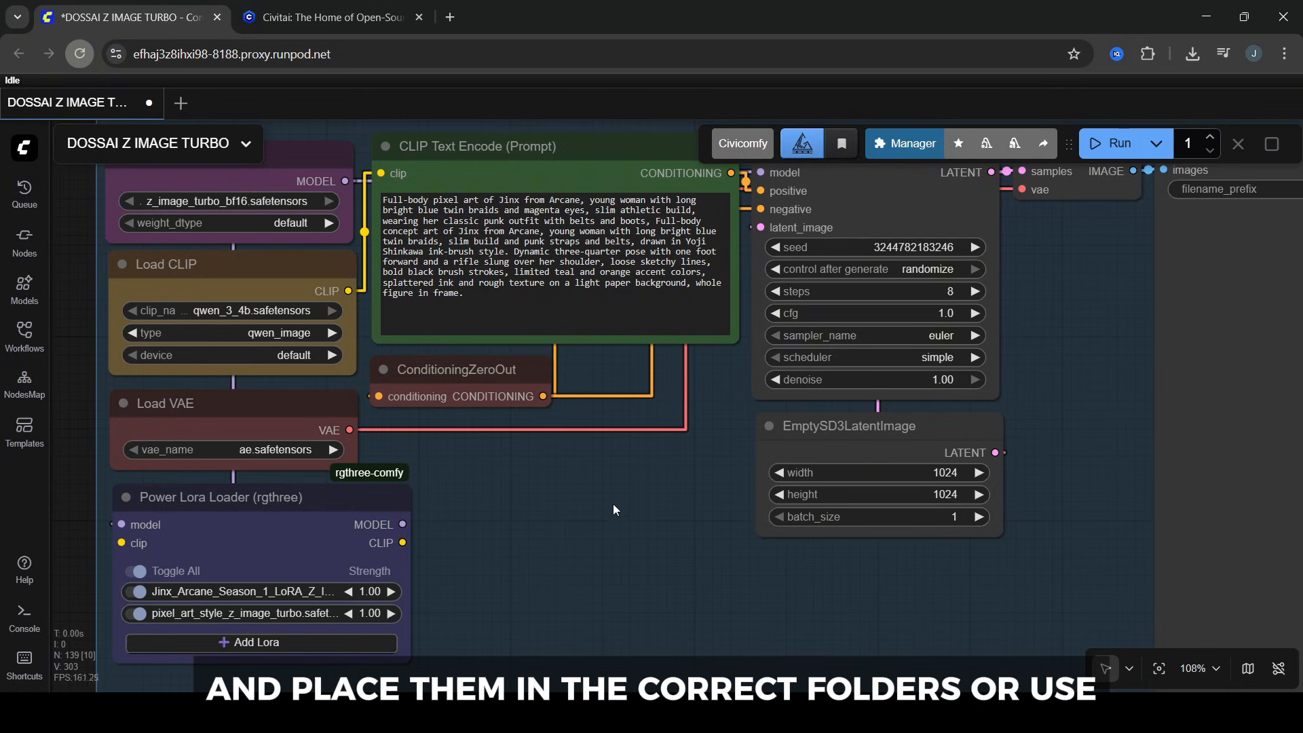
mouse_move(687, 462)
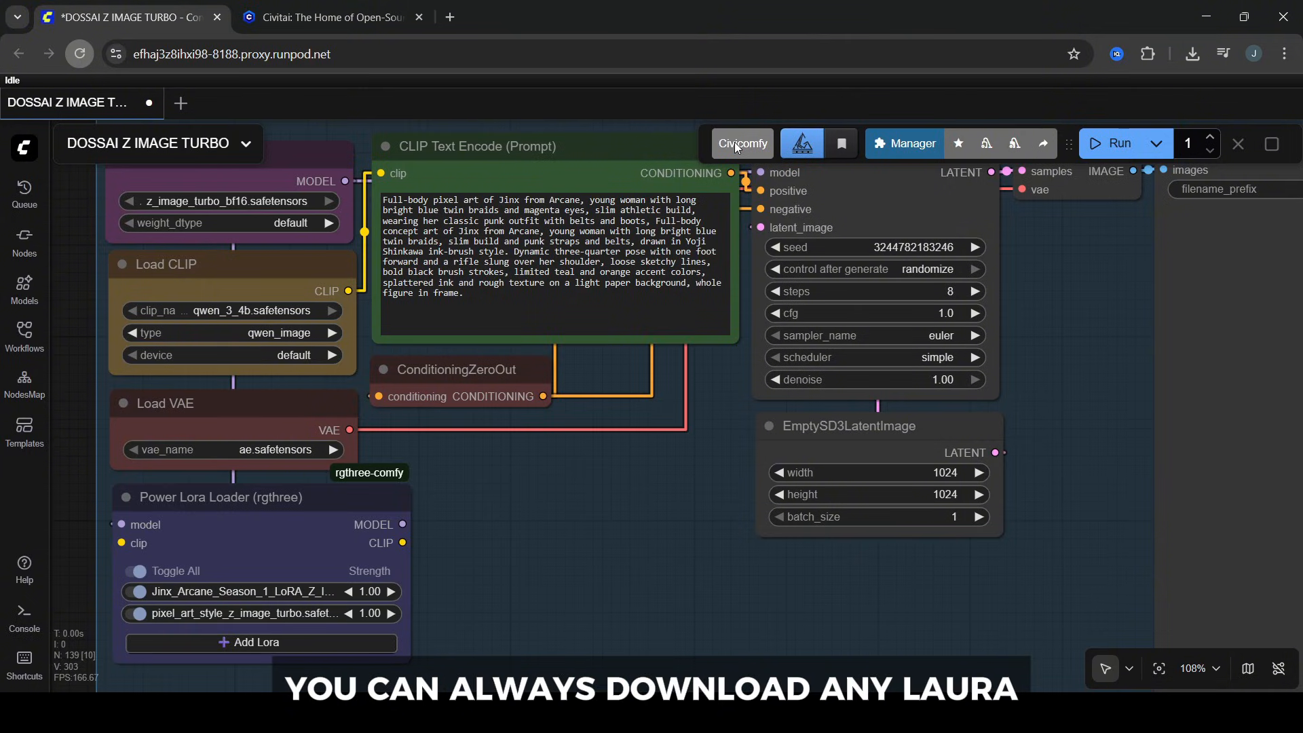
click(740, 143)
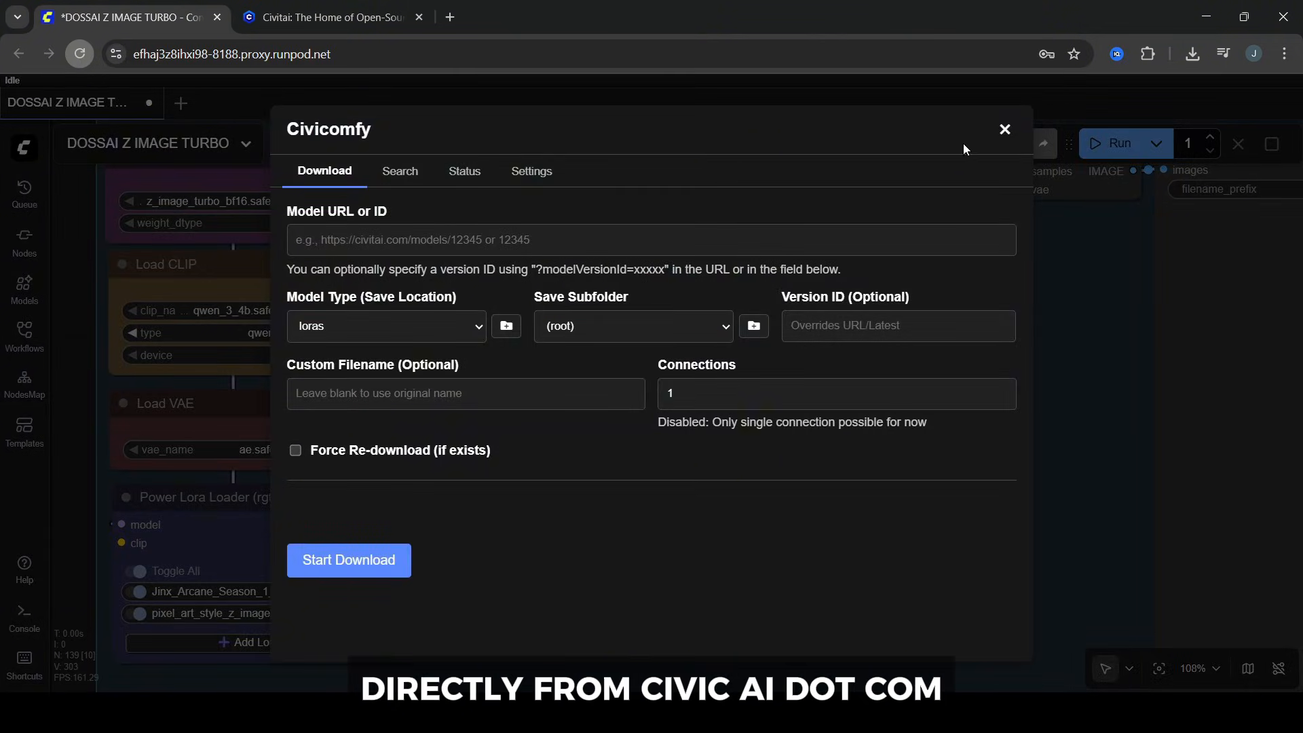
click(1004, 130)
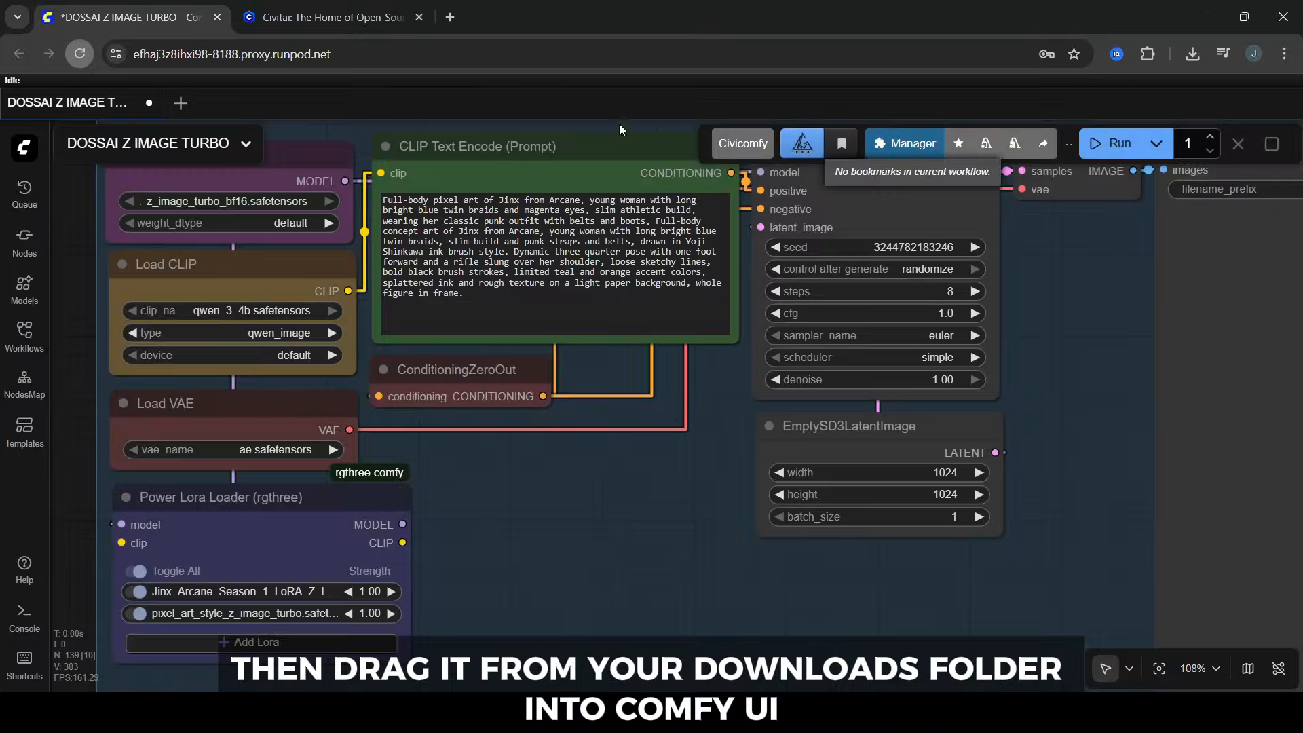
click(329, 17)
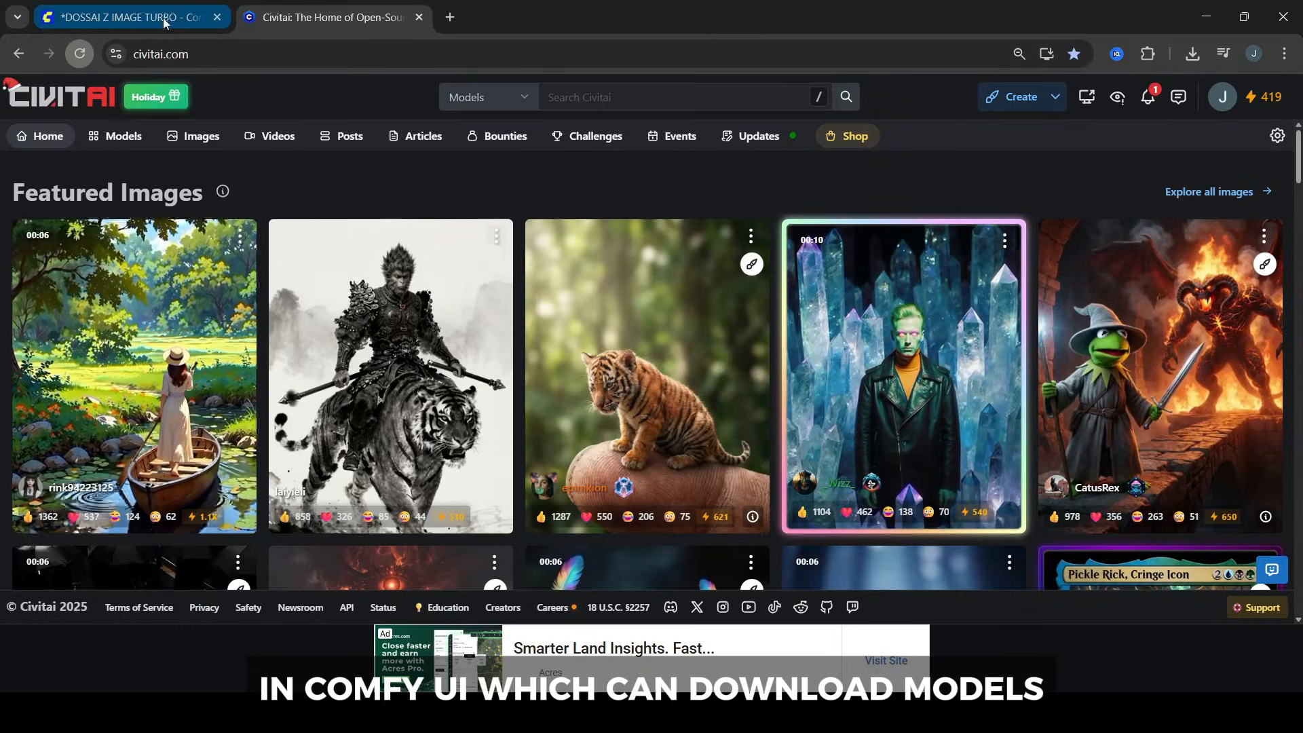
click(124, 16)
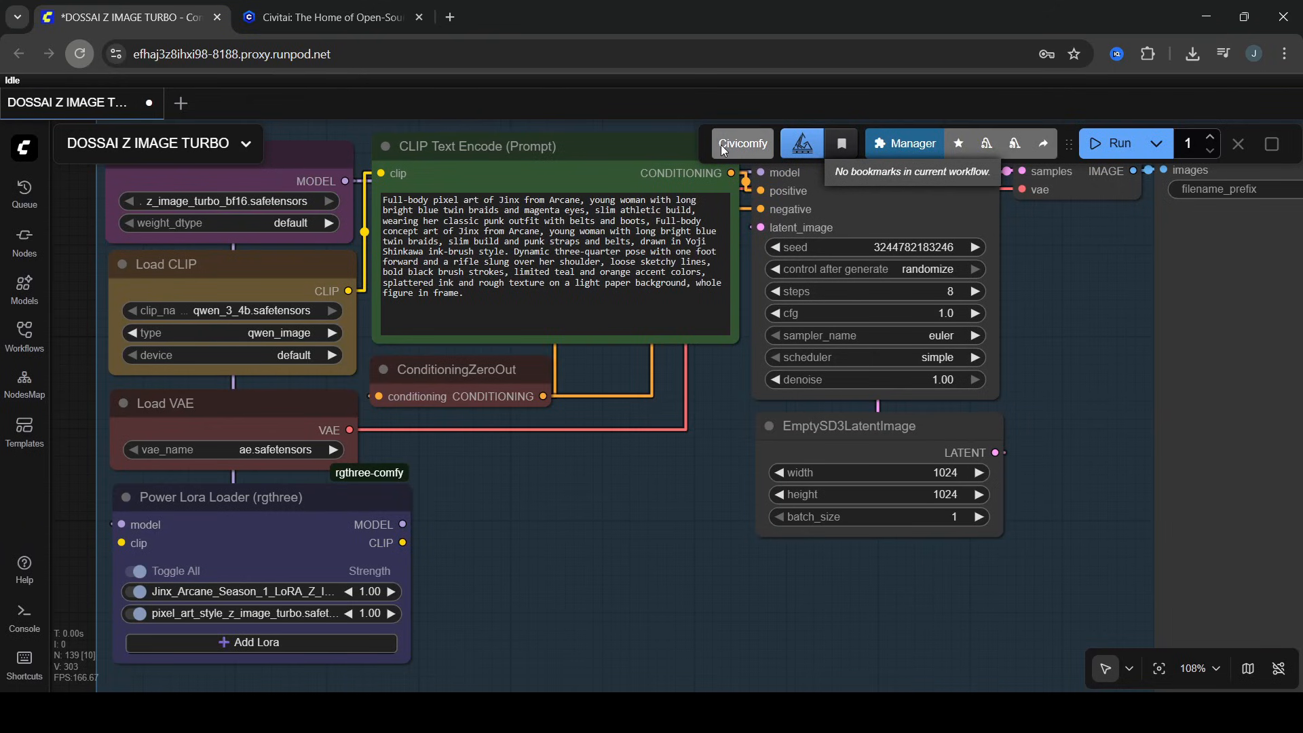
Step: Show the Civicomfy settings with the empty Civitai API key field, then switch to the Civitai site
click(740, 143)
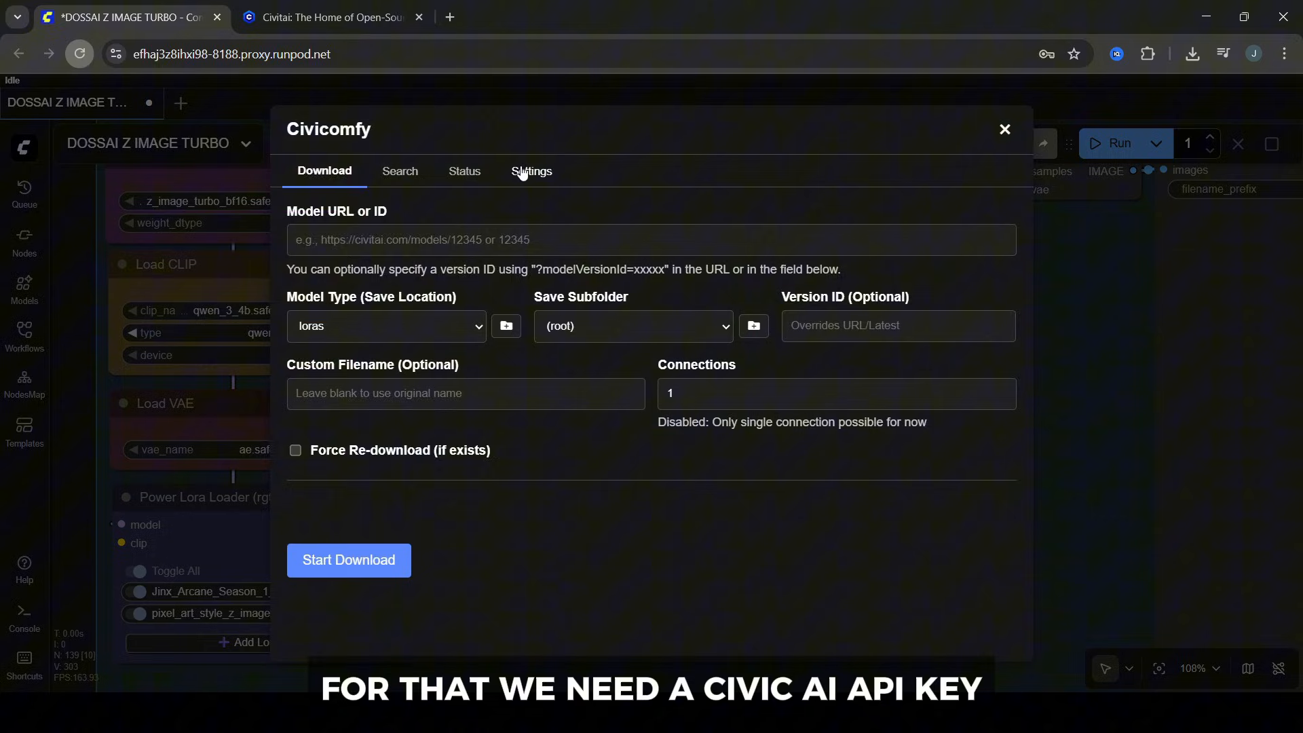
click(529, 171)
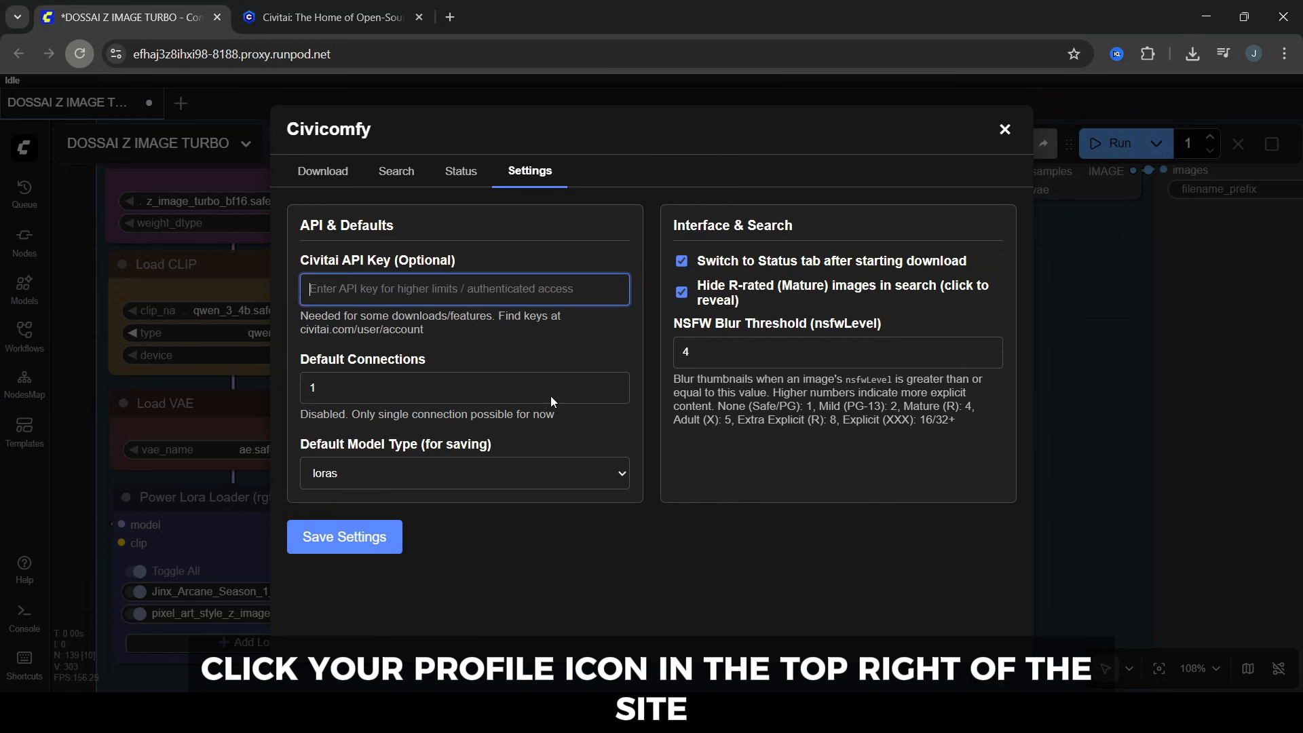
click(332, 16)
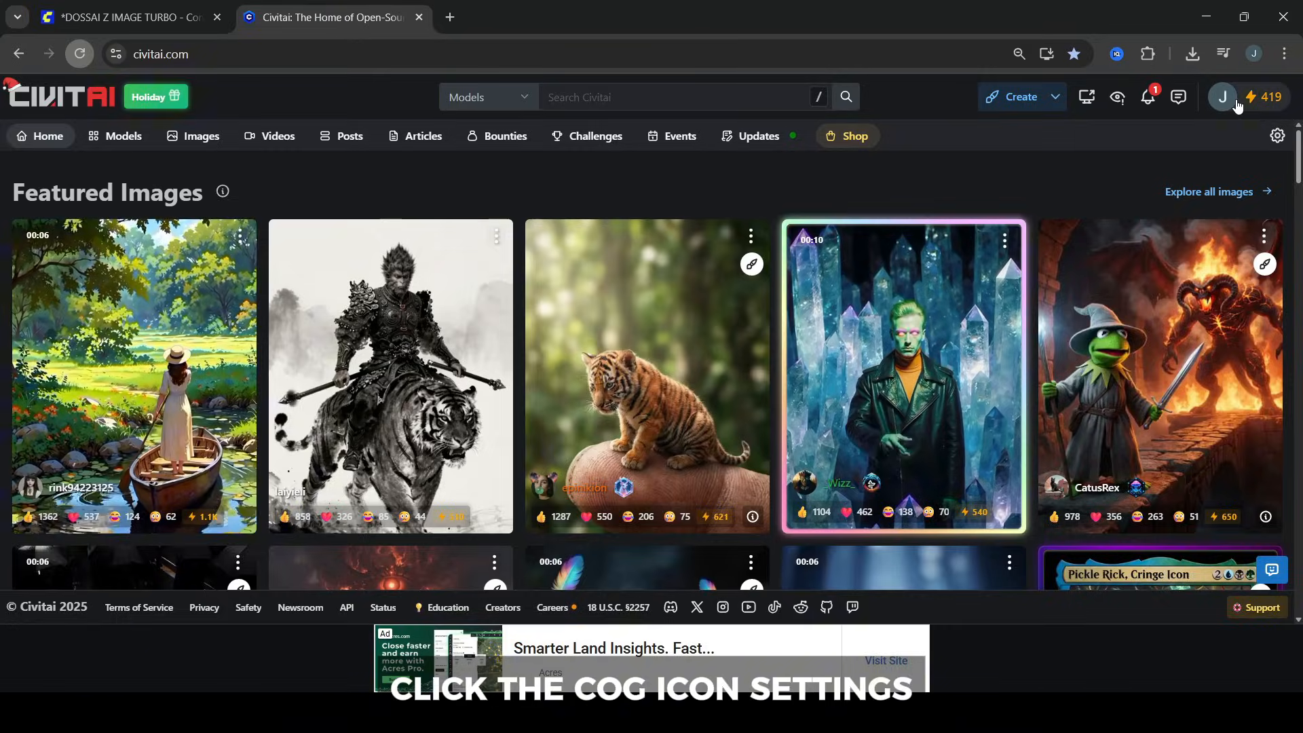
Step: Go to the Civitai account settings and scroll down to the API Keys section
click(1220, 97)
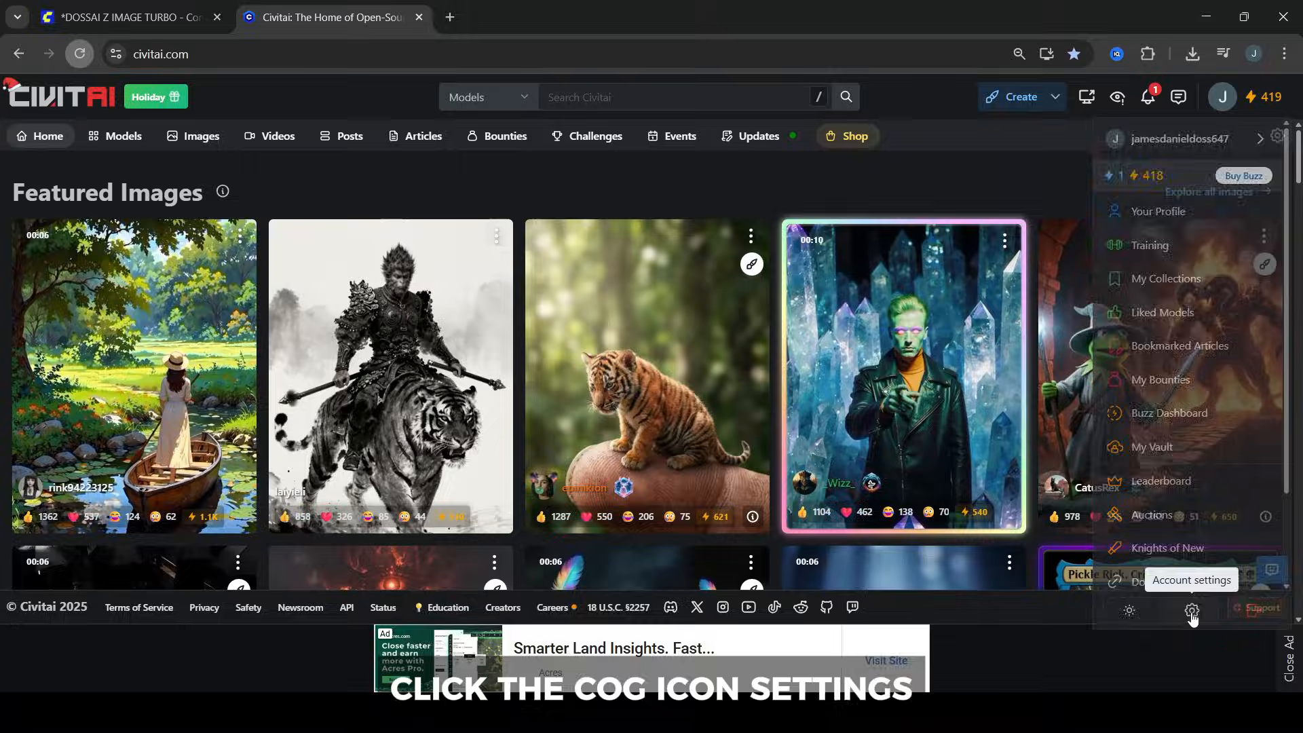
click(1190, 611)
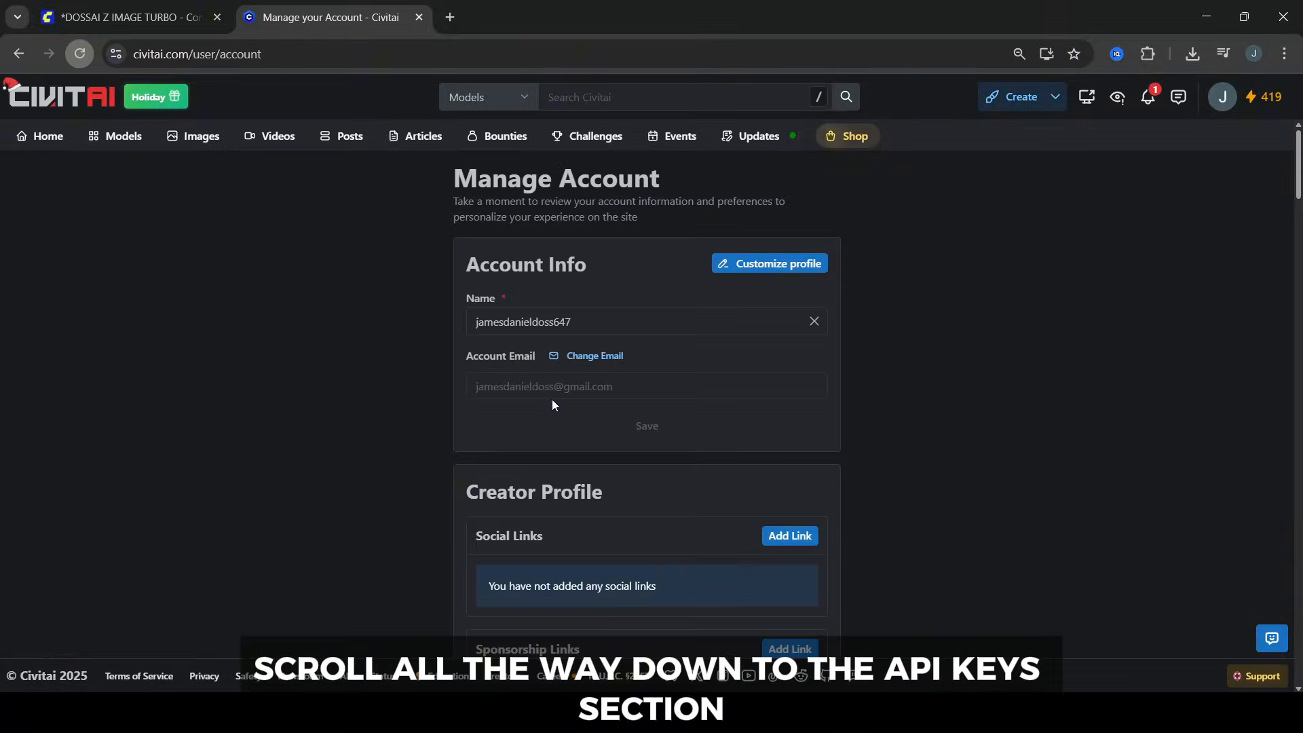
scroll(down, 3)
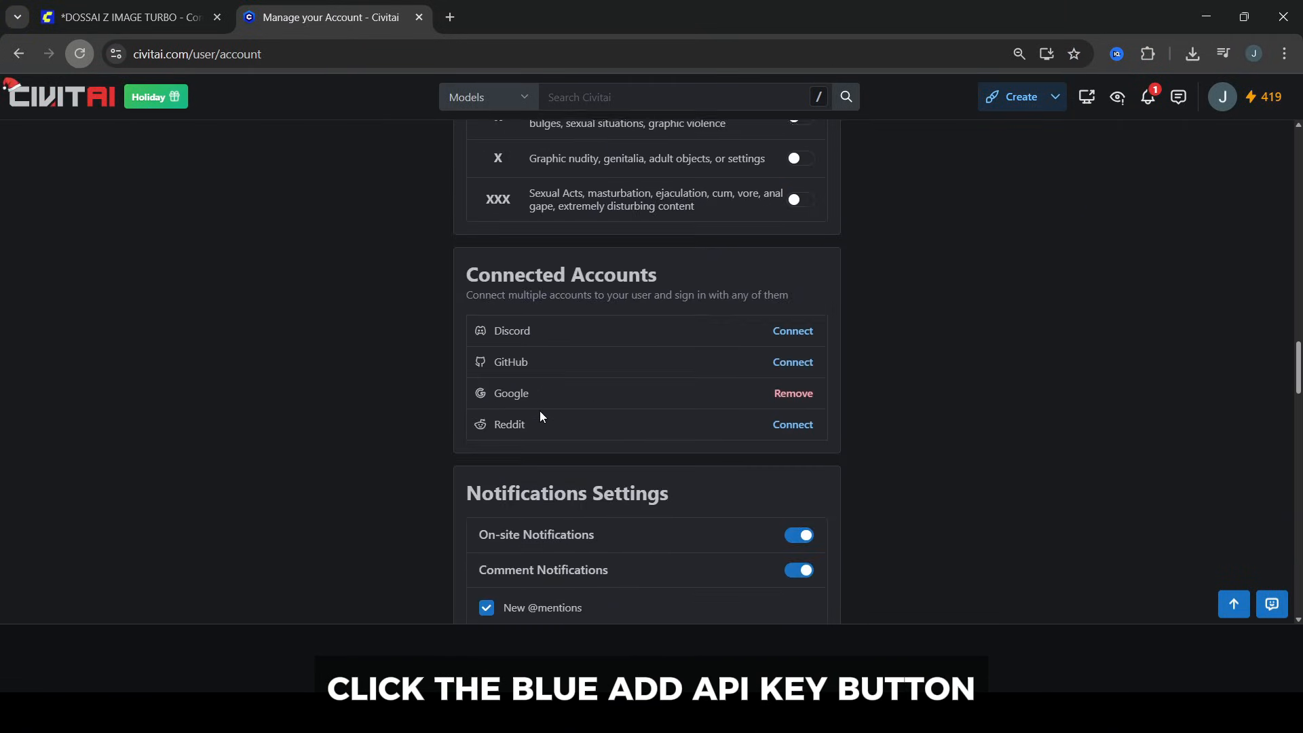
scroll(down, 3)
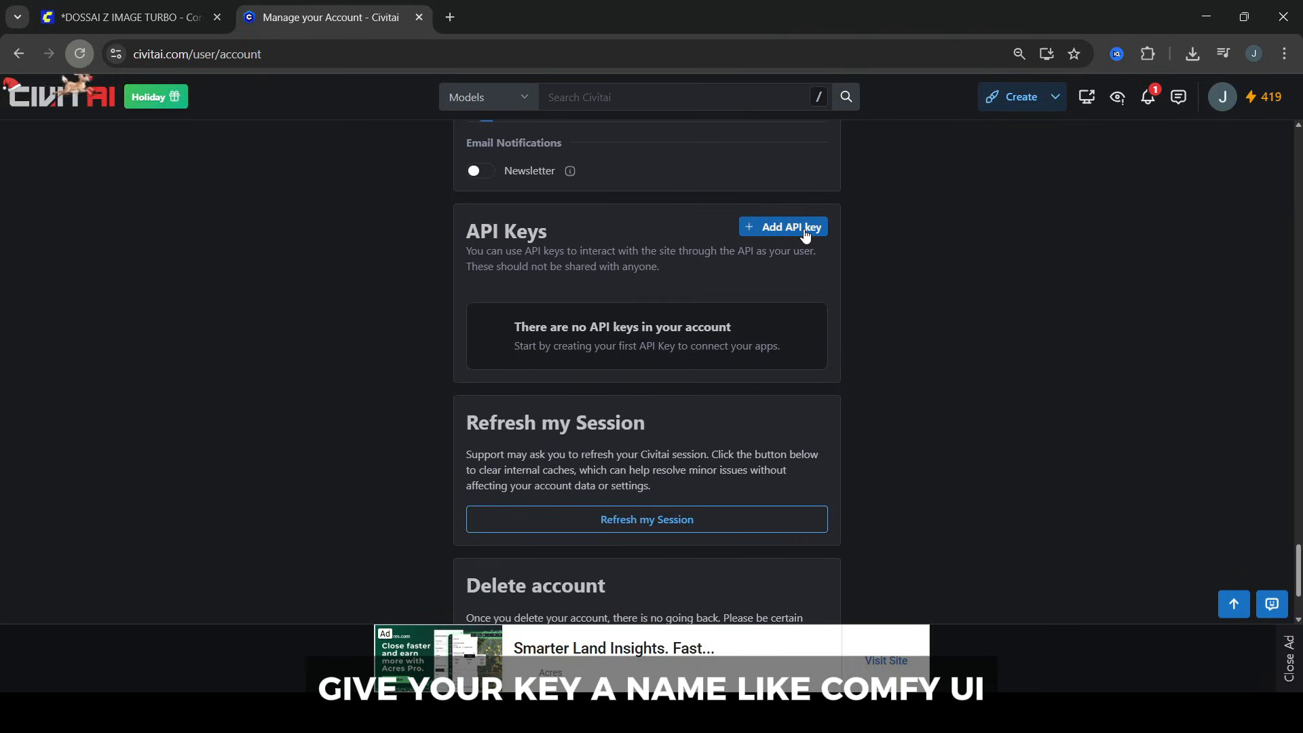
Step: Create and save a new API key named 'Comfy Storage', then return to ComfyUI
click(781, 227)
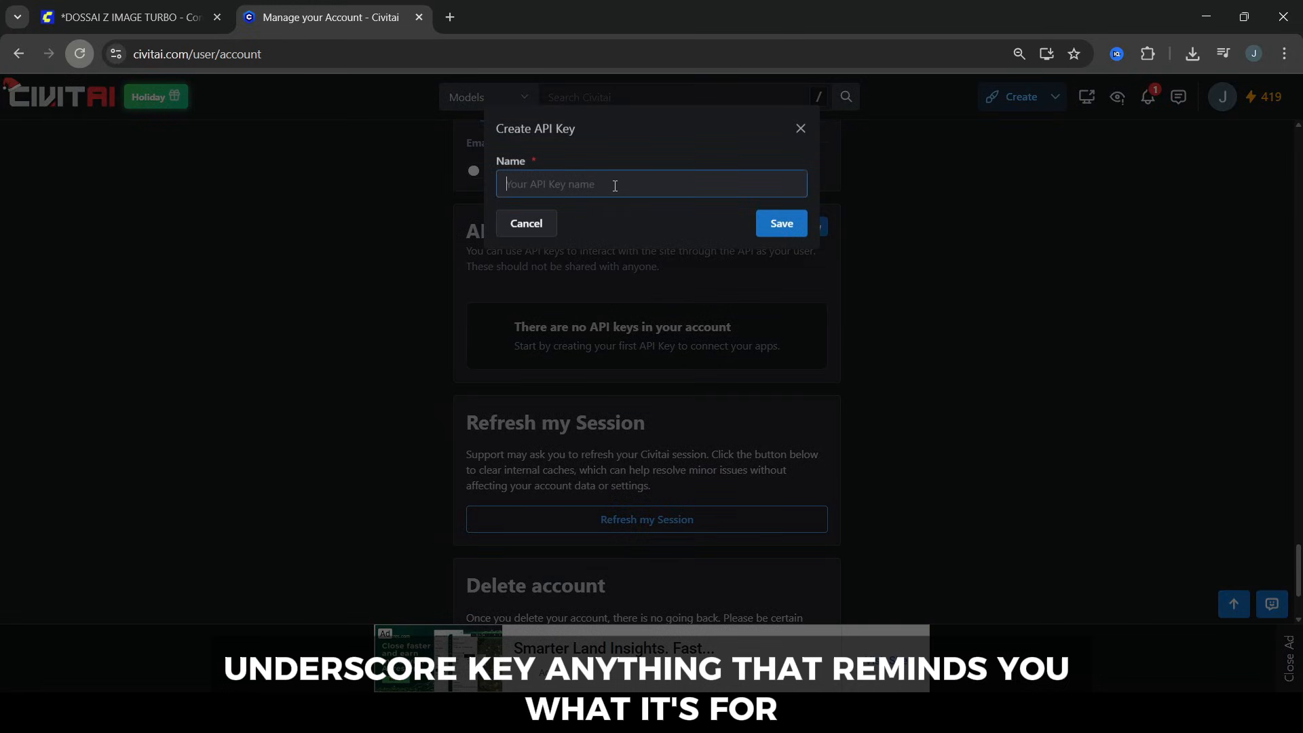
text(Comfy Storage)
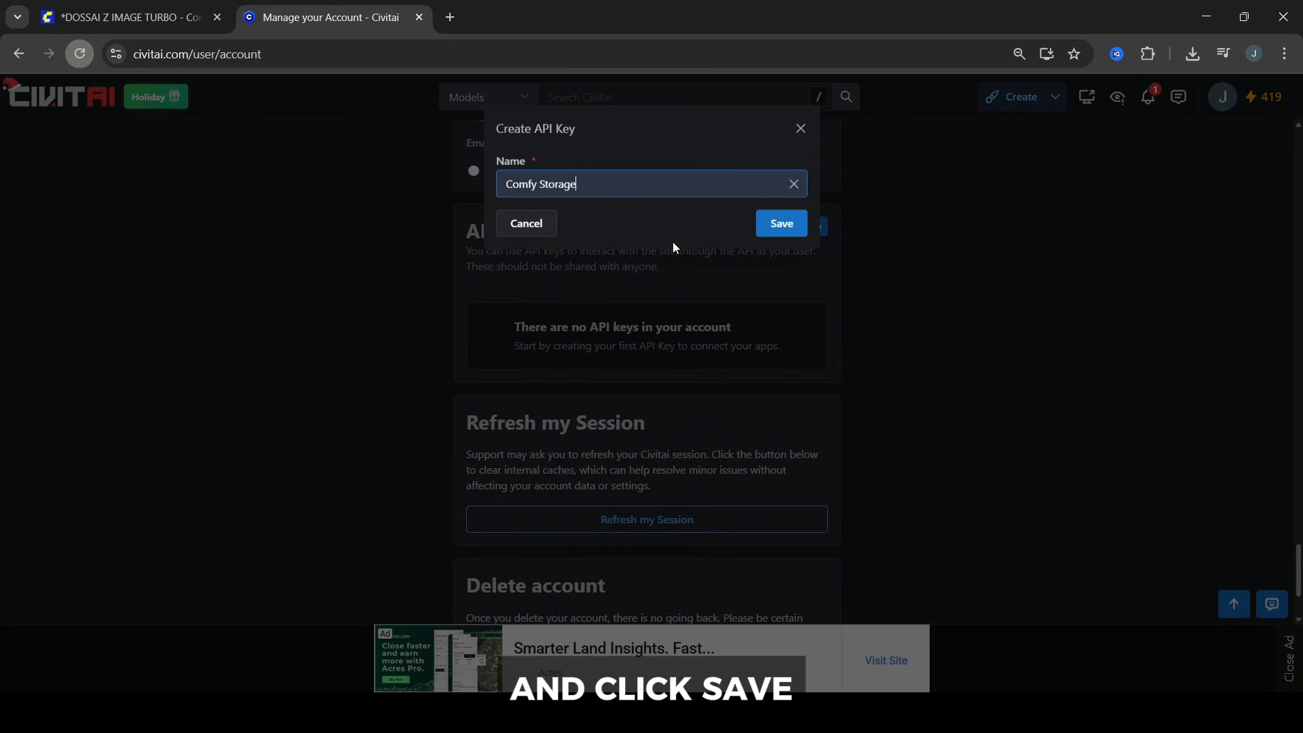
click(778, 223)
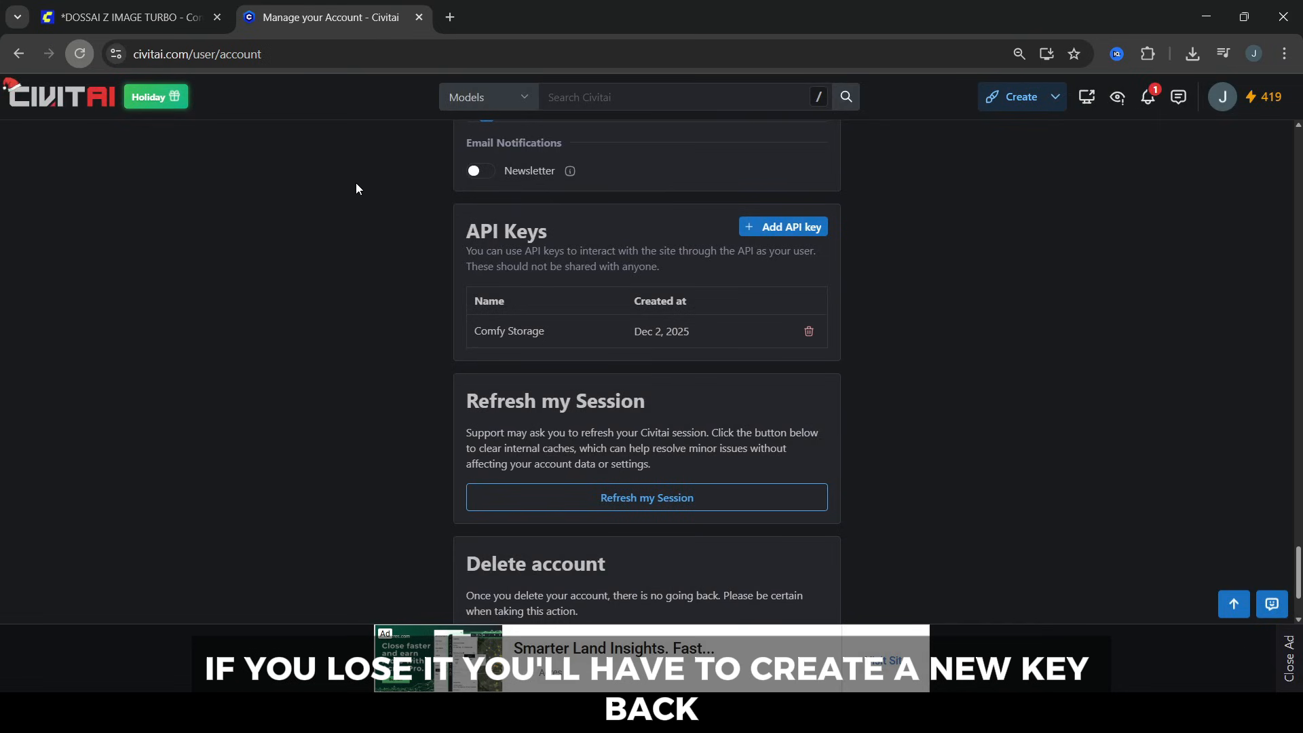
click(125, 16)
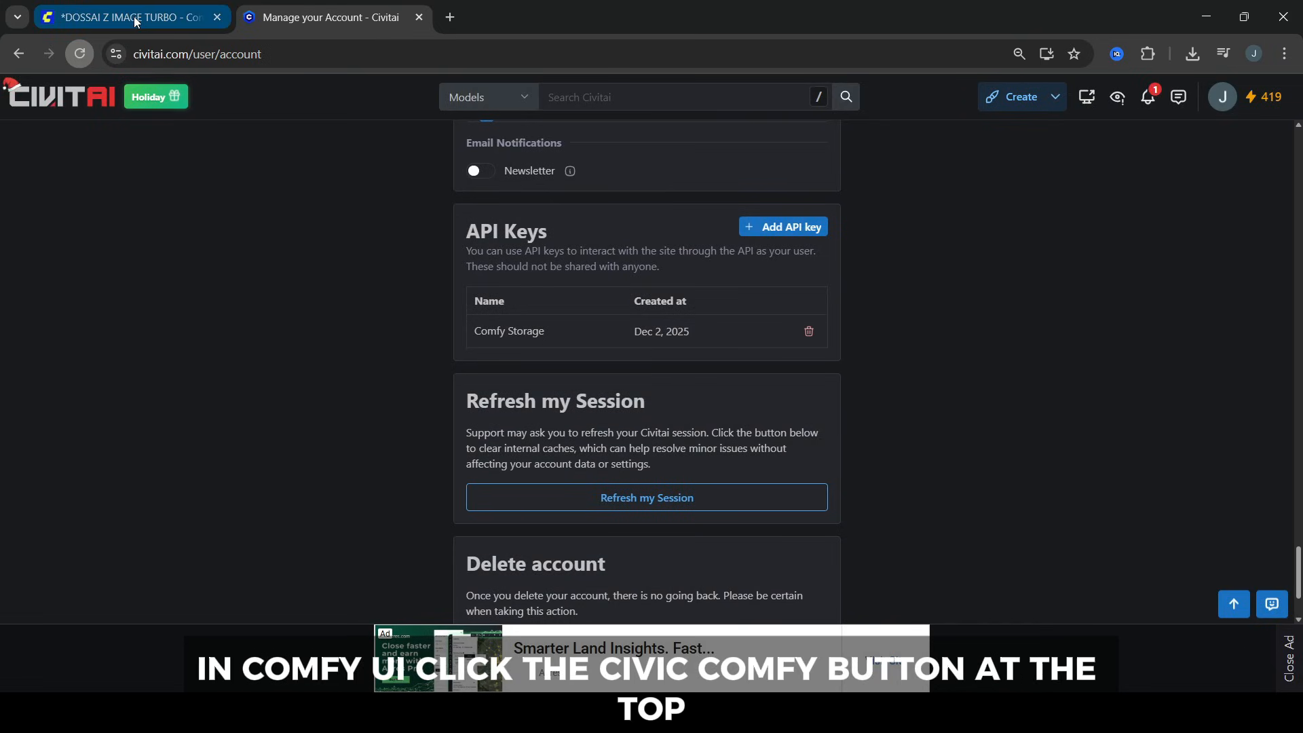
Step: Save the pasted Civitai API key in Civicomfy settings and move to the model Search
click(129, 17)
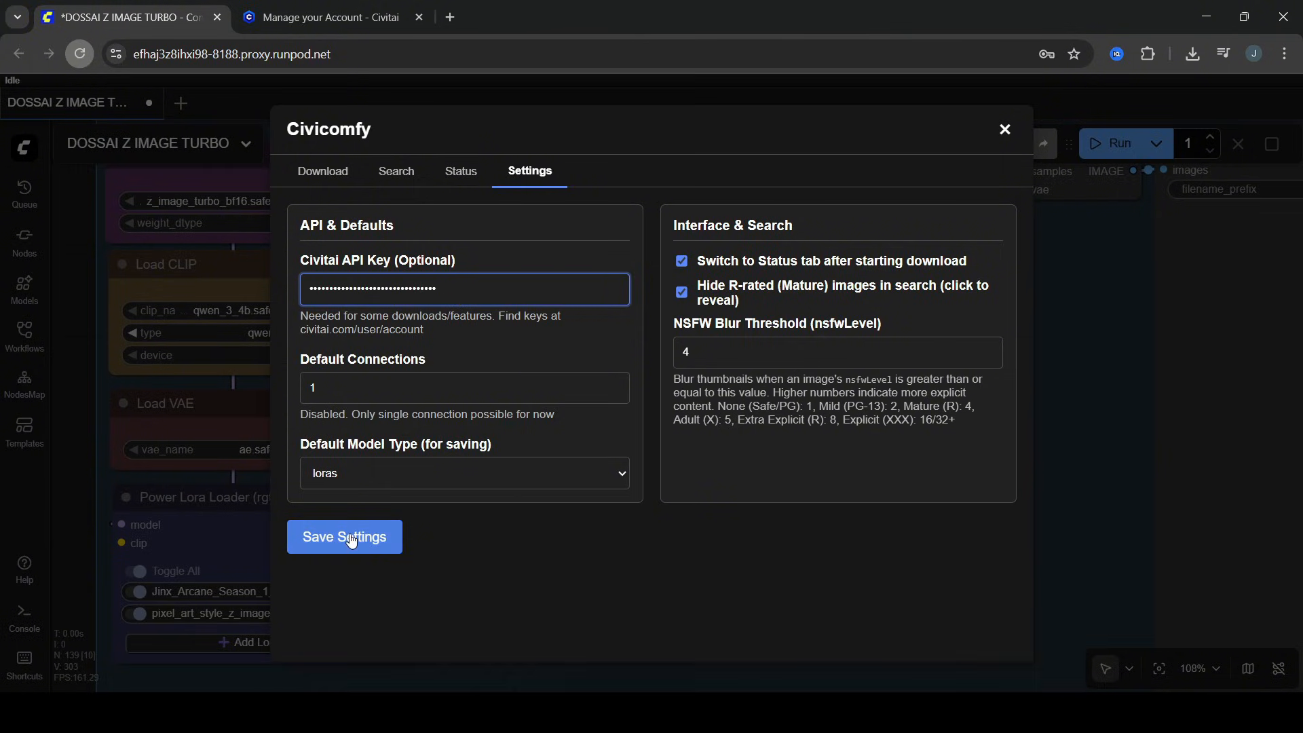
click(343, 536)
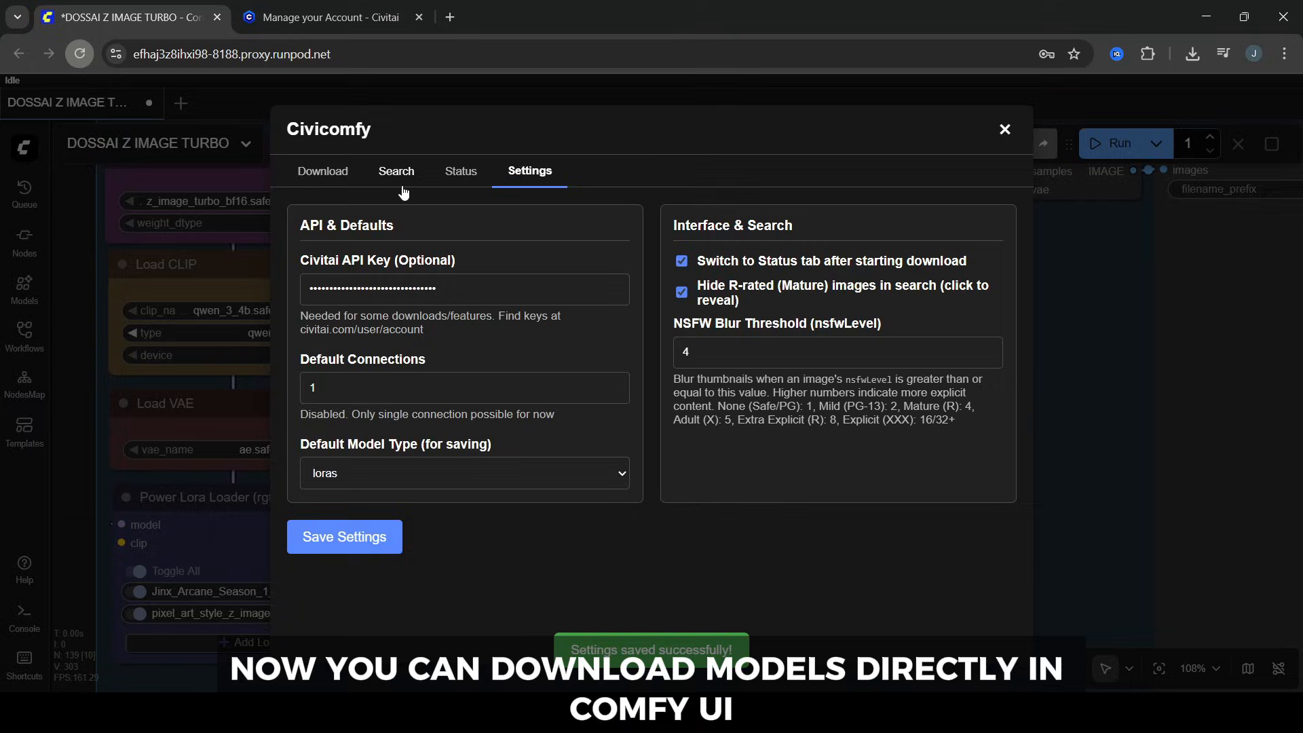
click(396, 171)
text(pixel art style lora)
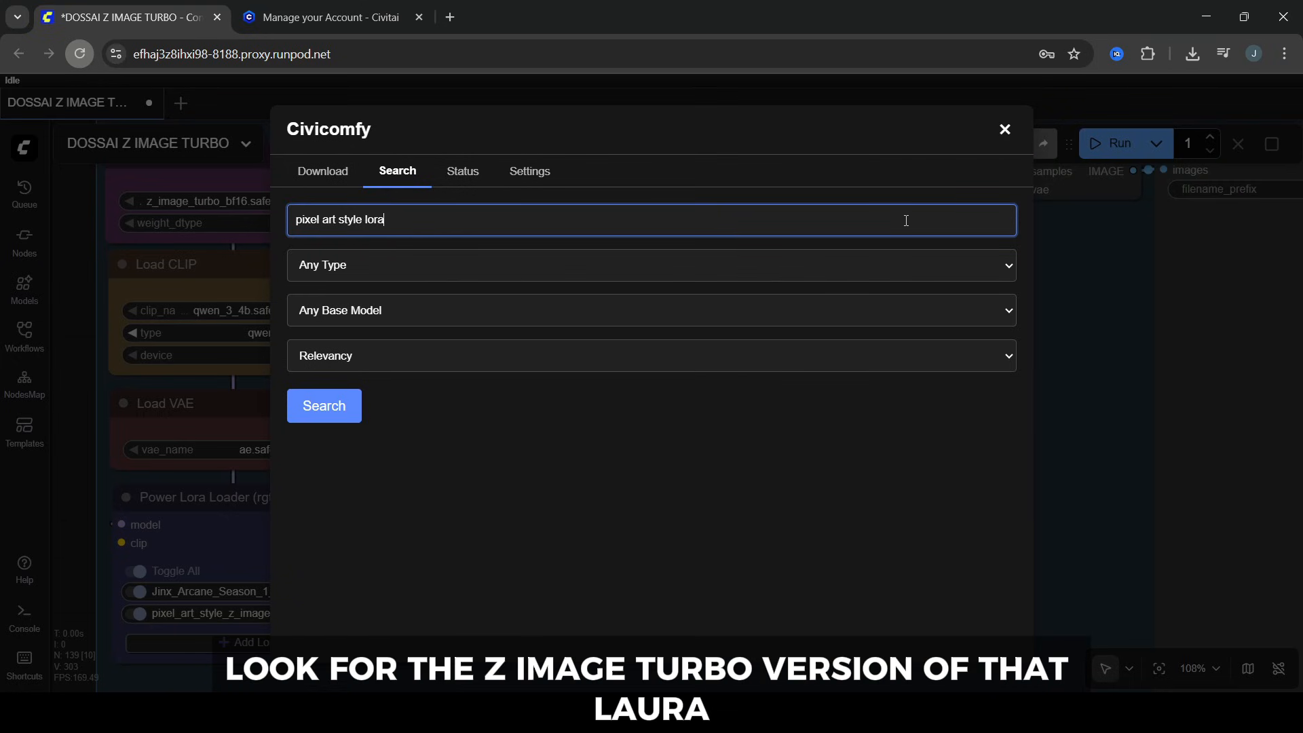
Step: Search for pixel art style LoRAs and start downloading the Pixel Art Style Lora into the loras folder
click(324, 406)
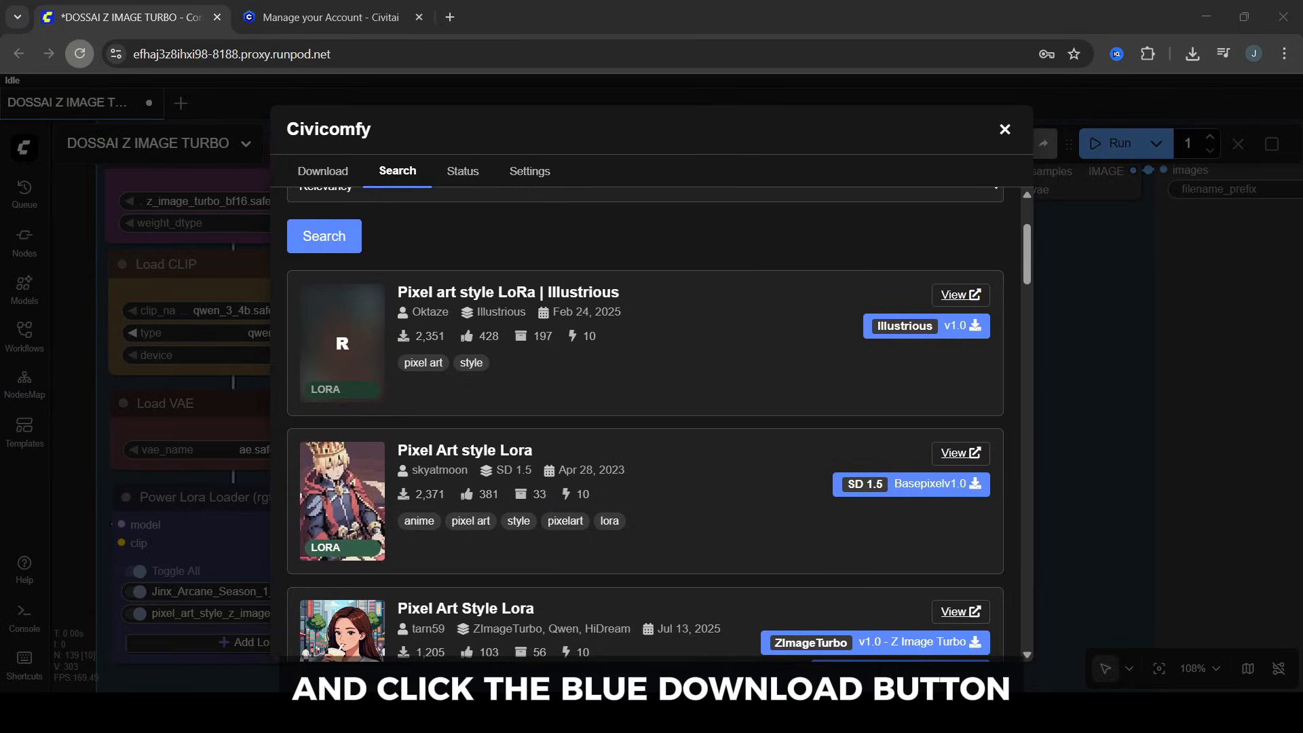
scroll(down, 3)
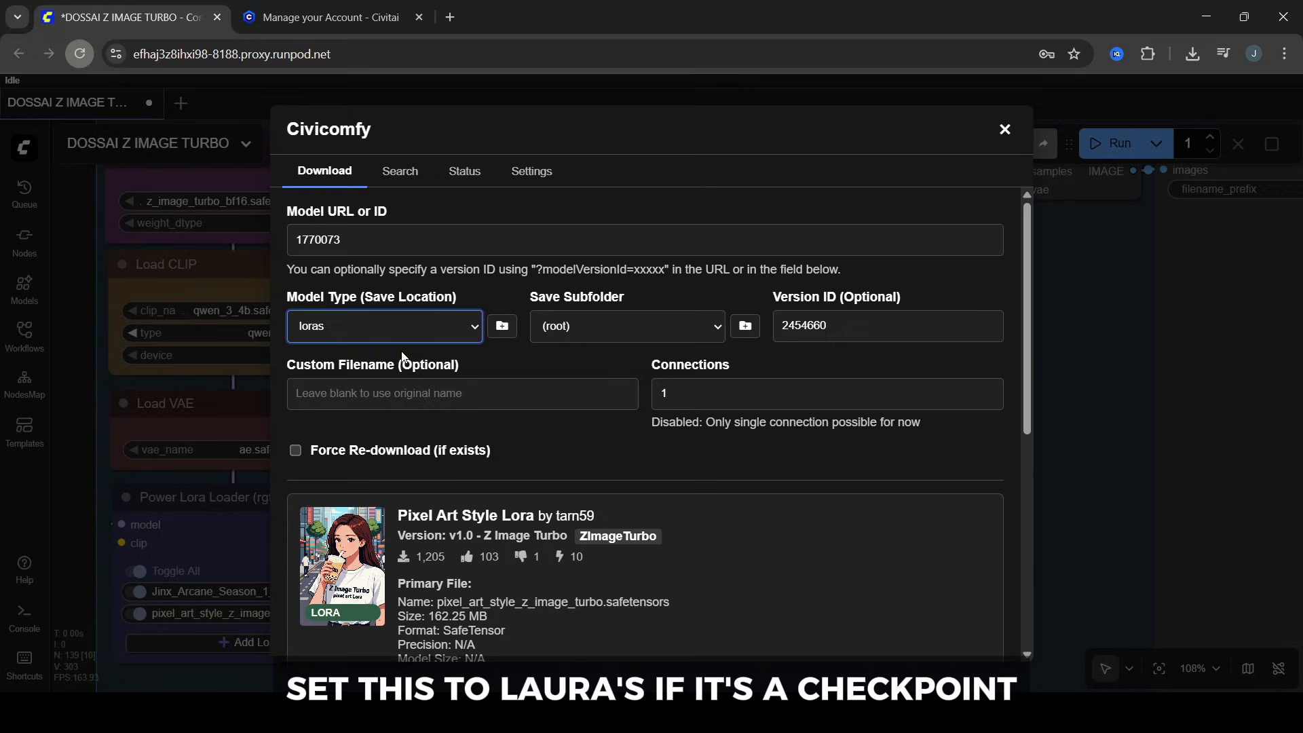
scroll(down, 3)
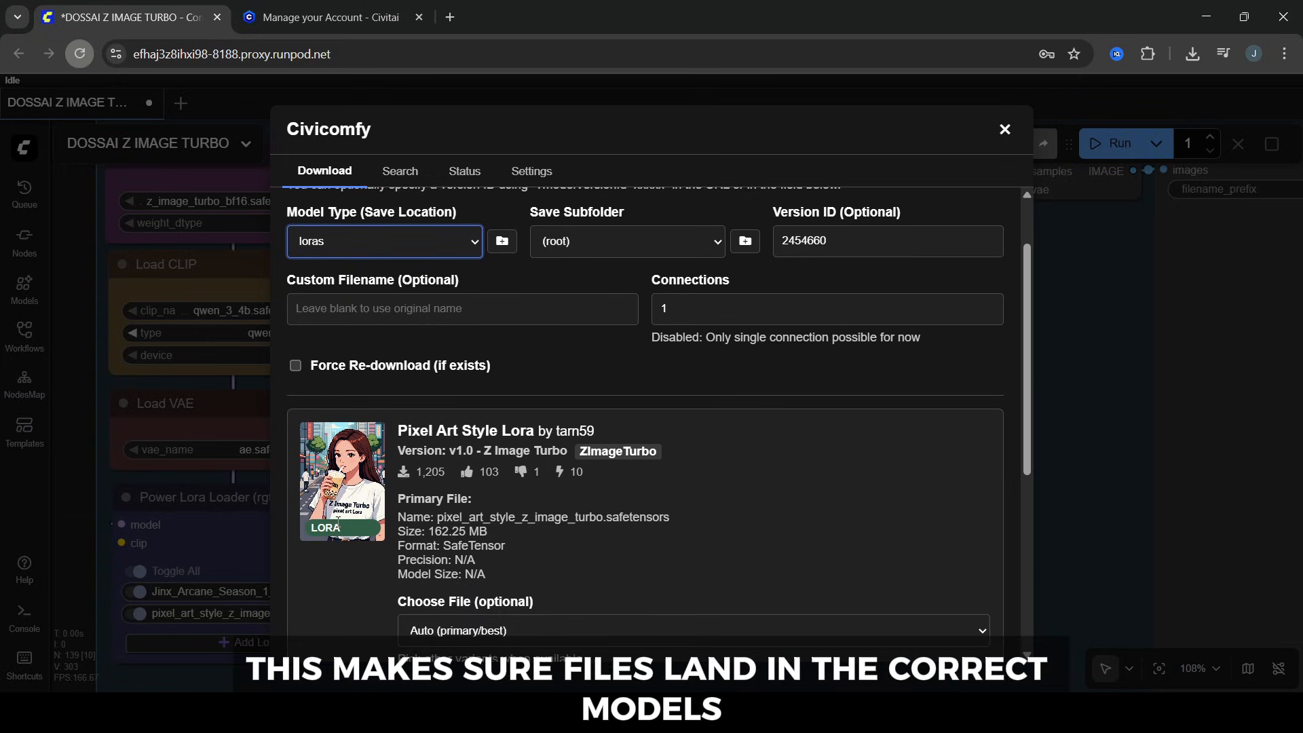
scroll(down, 3)
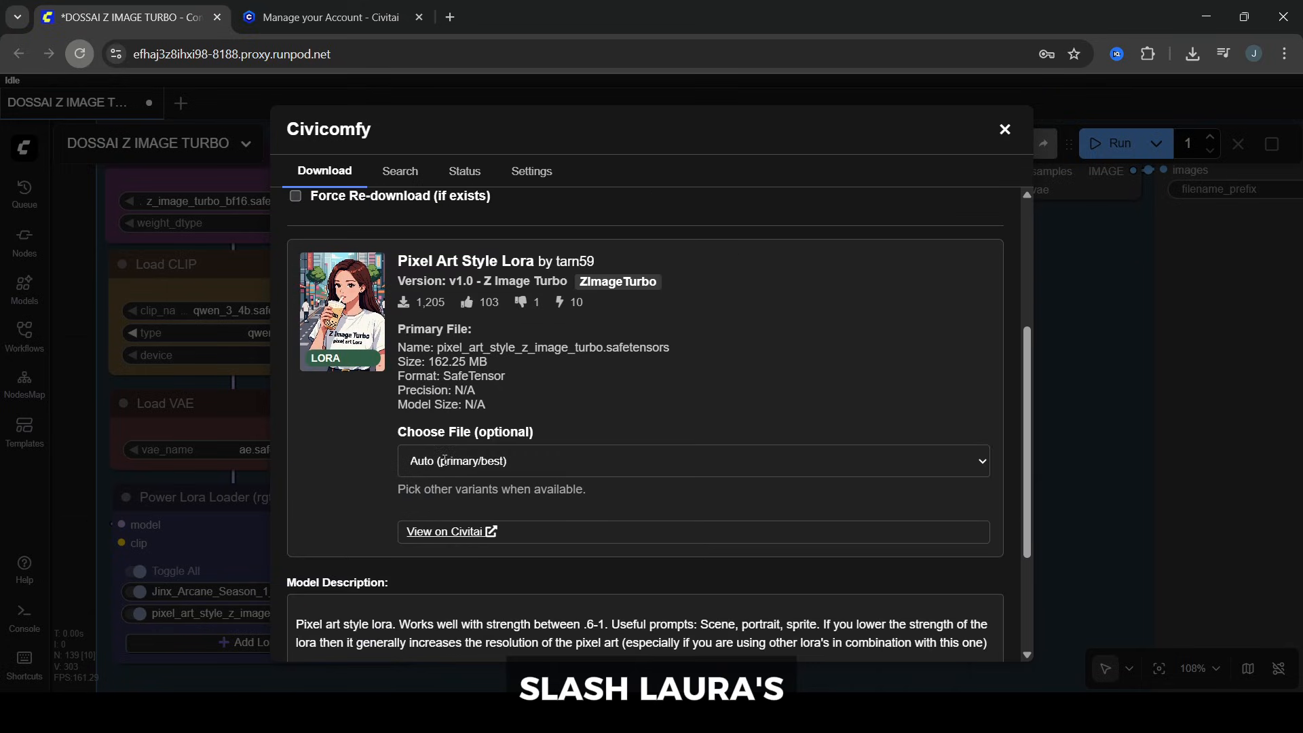
scroll(down, 3)
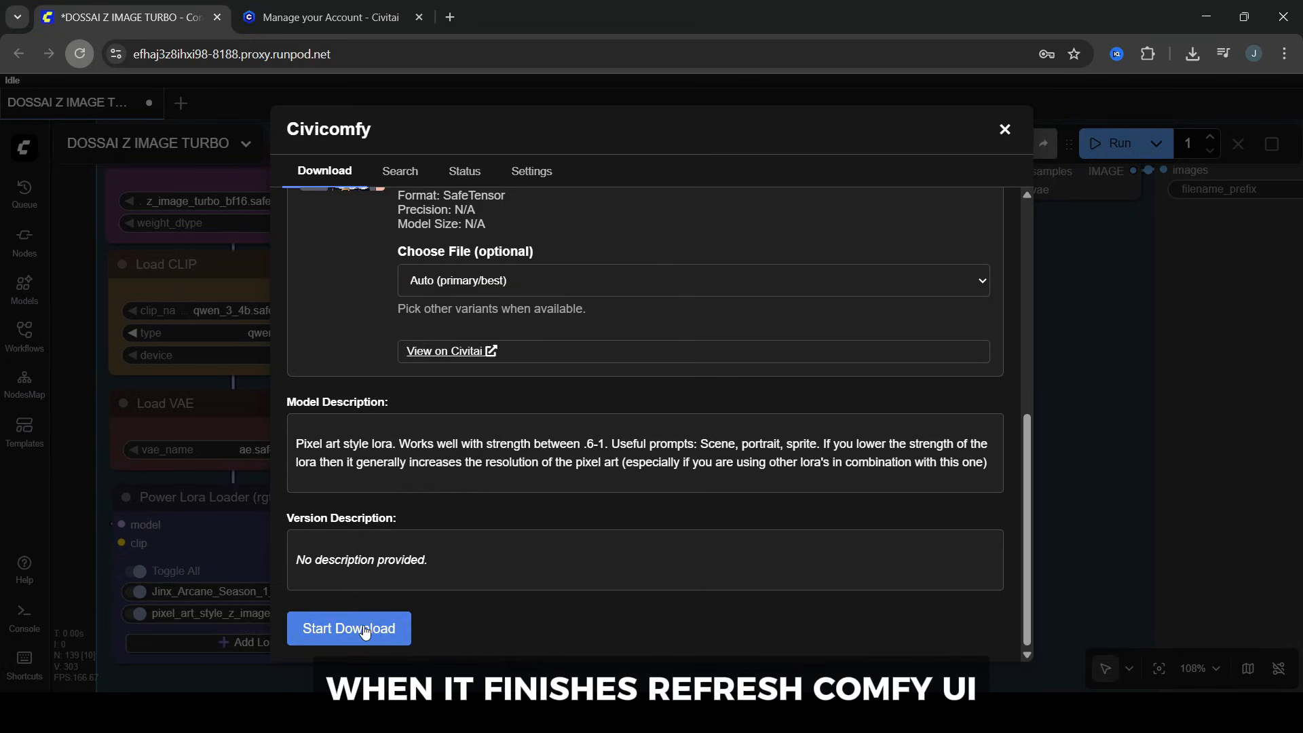
click(349, 627)
text(pixel art city street at night, neon lights, jinx style character walki)
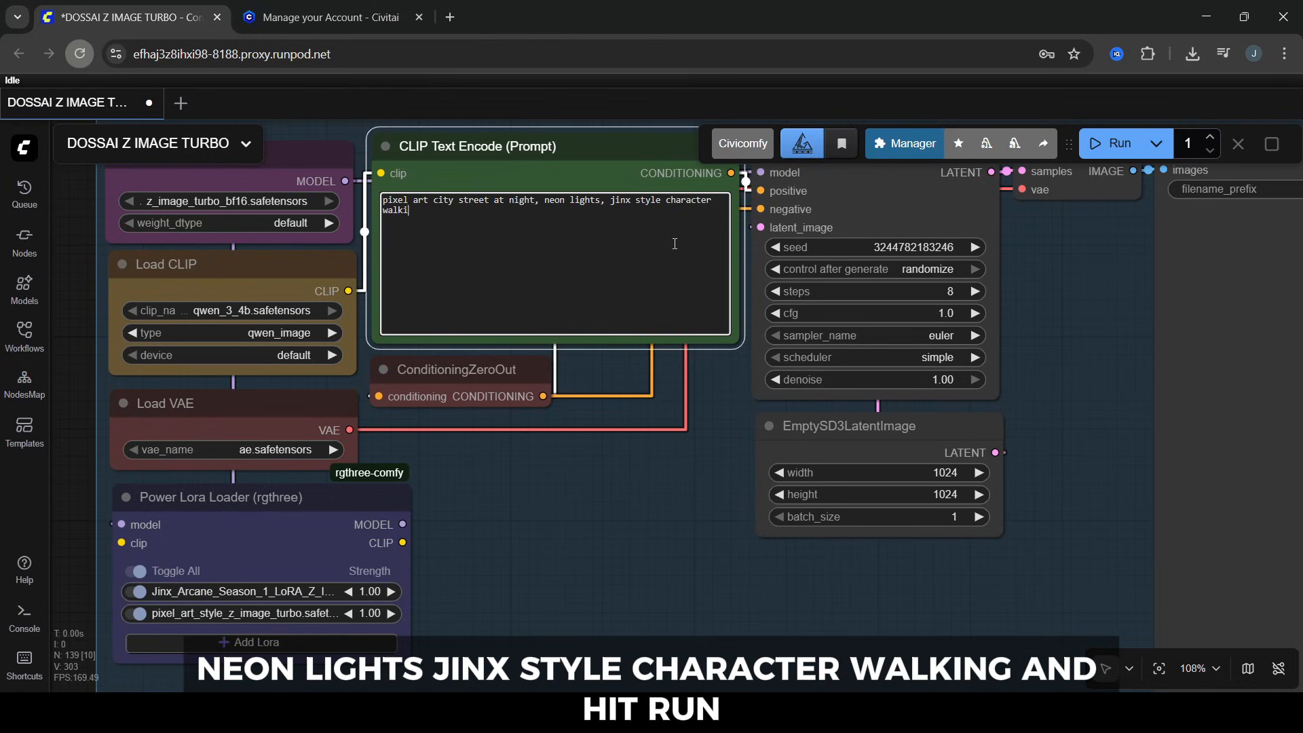
Step: Finish the prompt with '…jinx style character walking' and run the generation
text(ng)
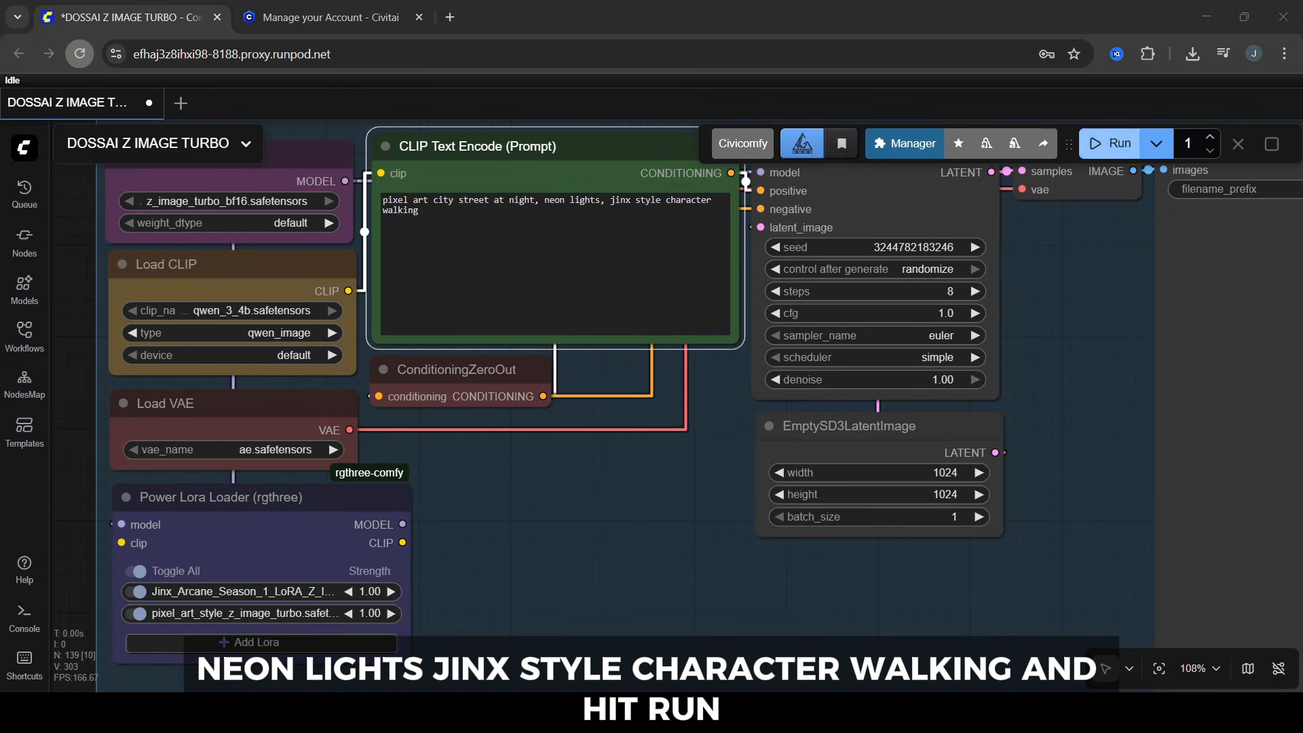
click(1117, 143)
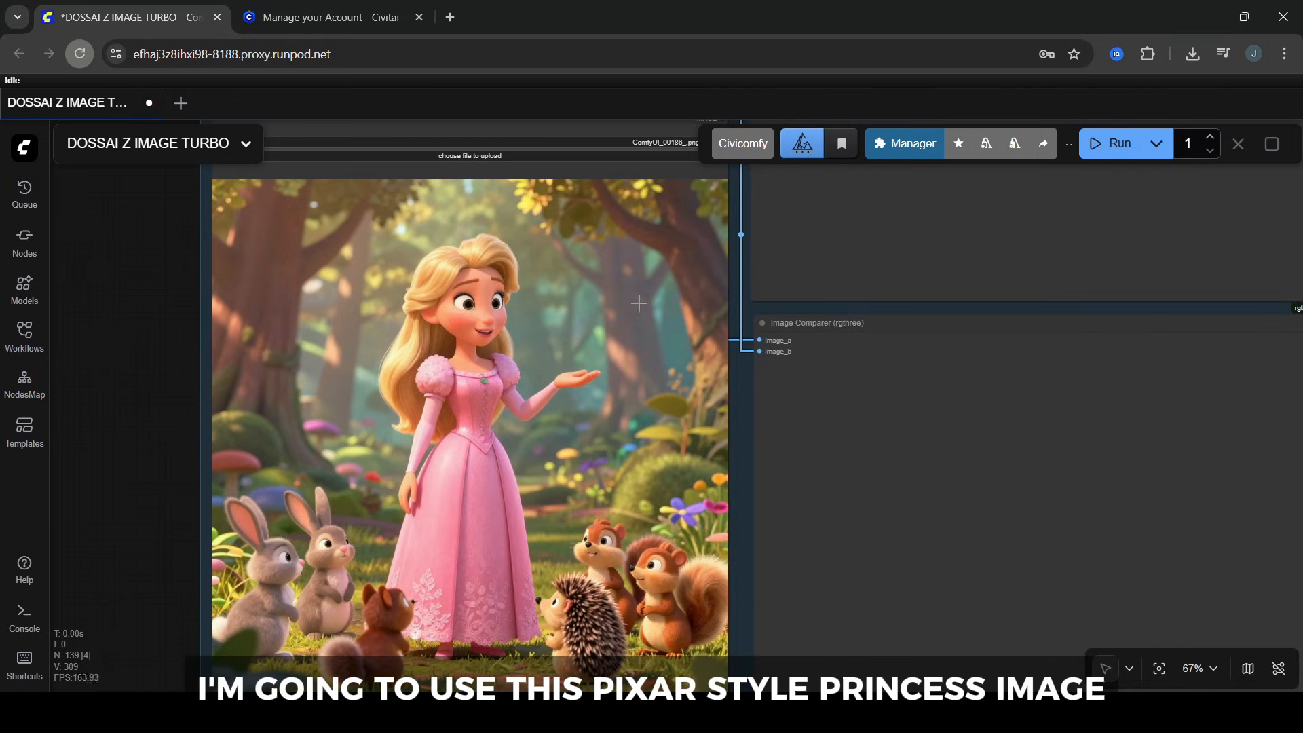
Step: Open the Pixar-style princess Load Image node in the MaskEditor
right_click(470, 303)
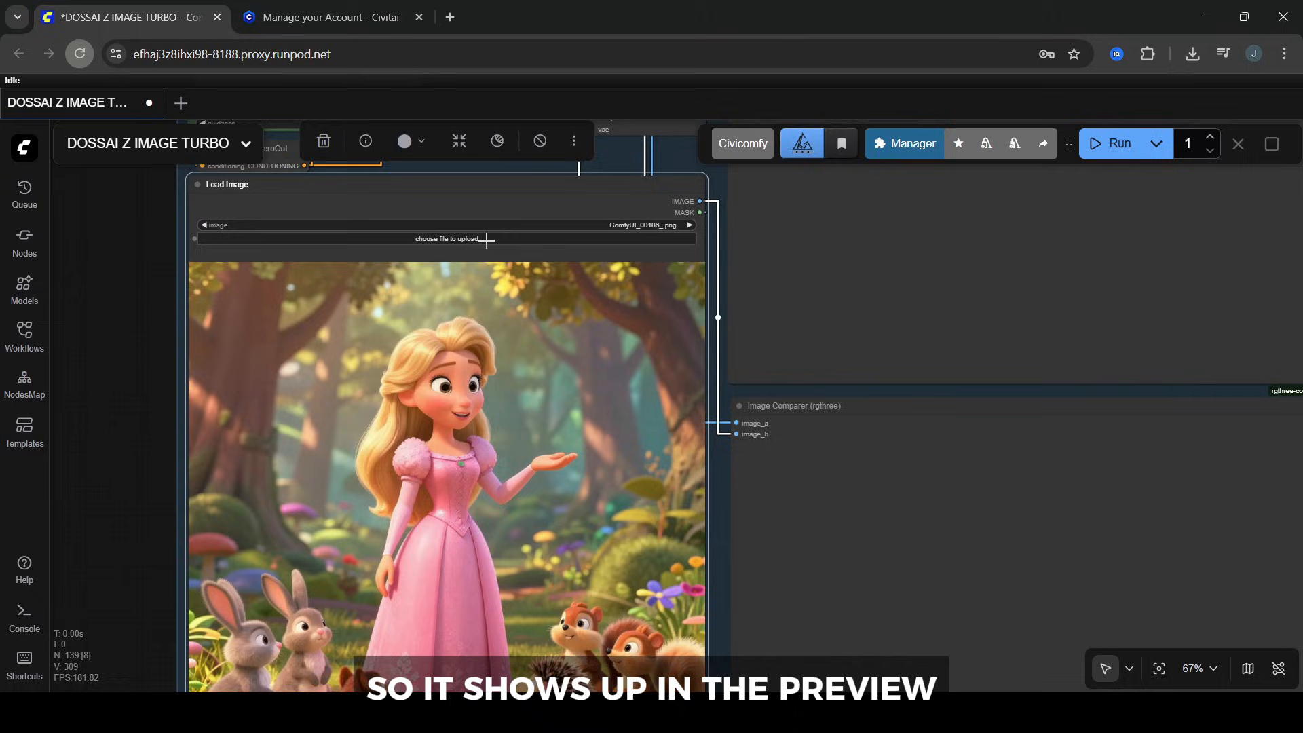
right_click(445, 239)
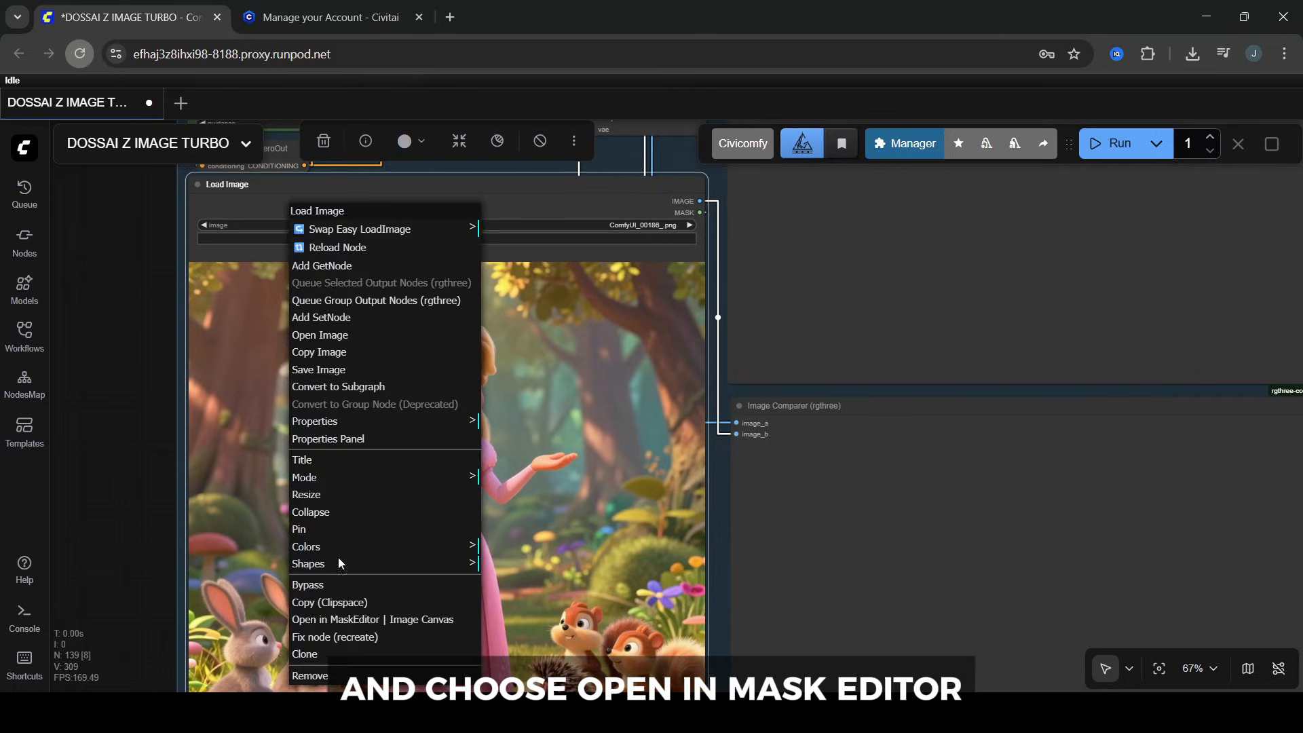
click(372, 619)
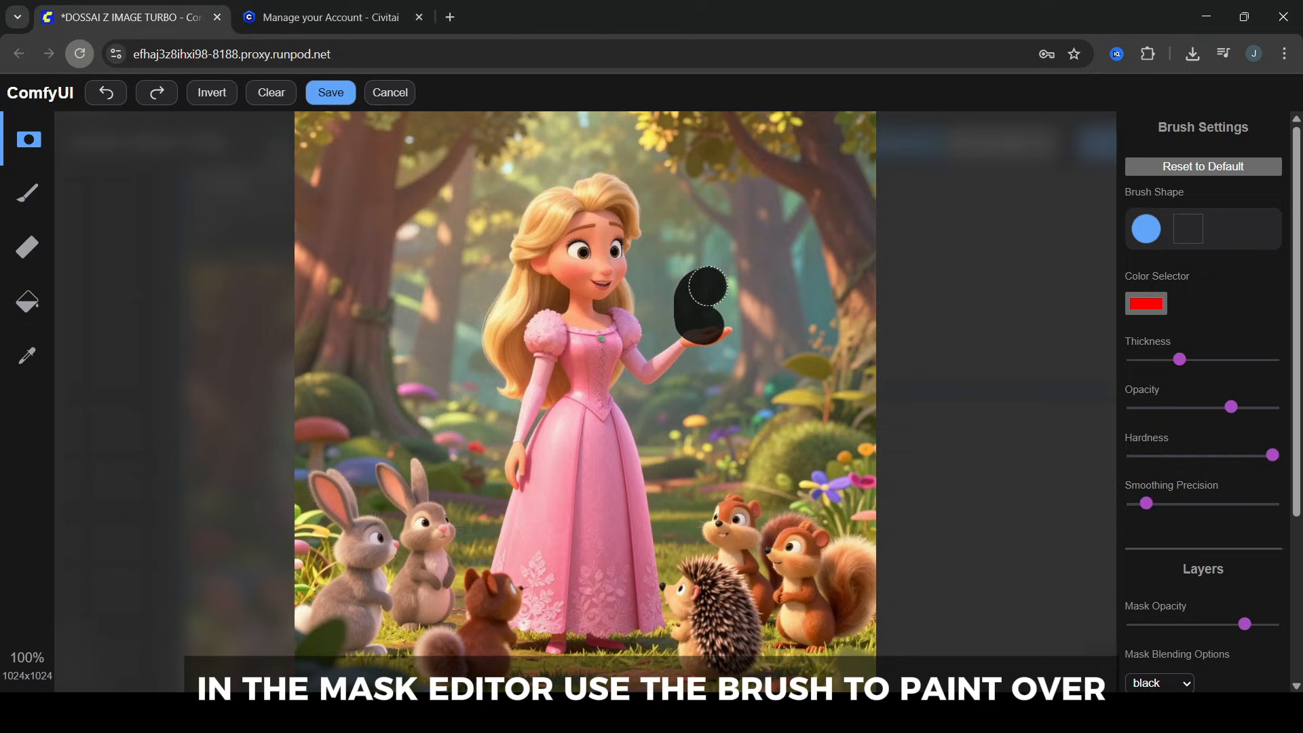
Step: Paint a mask beside the princess's raised hand and save it back into the workflow
drag(703, 286, 710, 324)
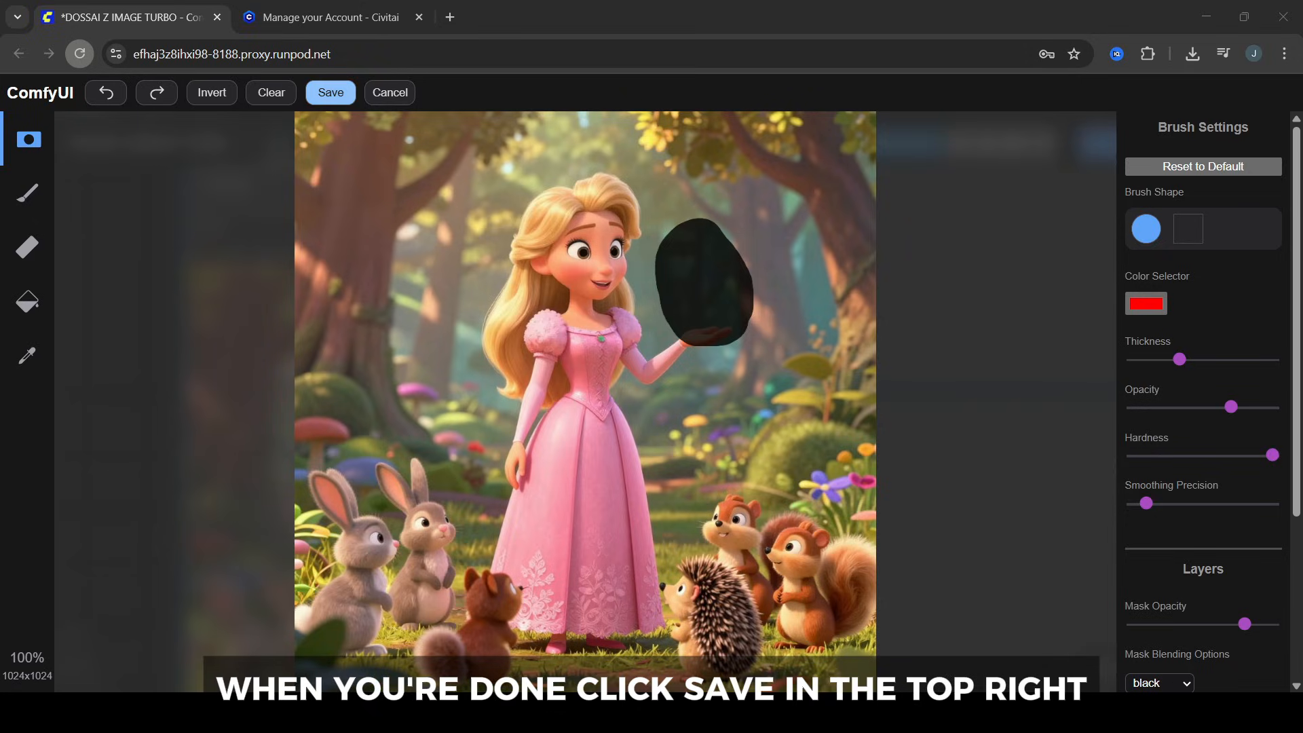
click(330, 93)
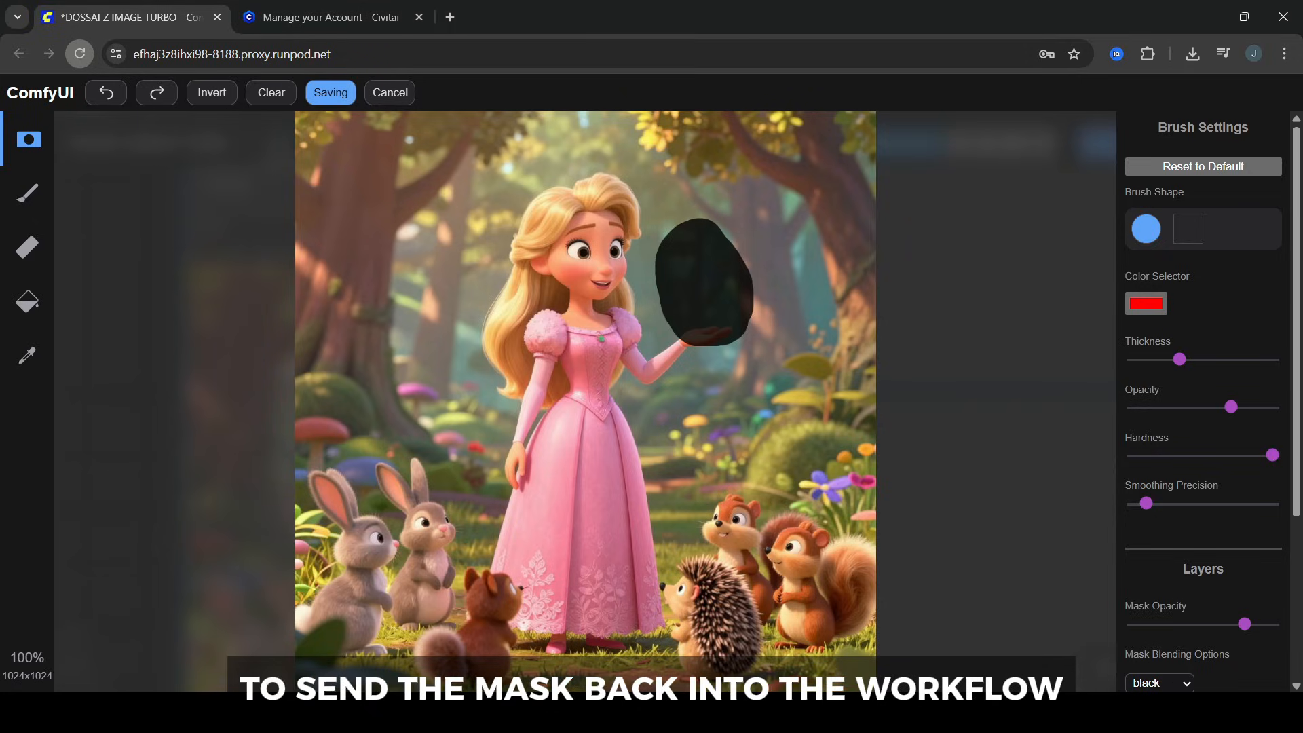
click(330, 92)
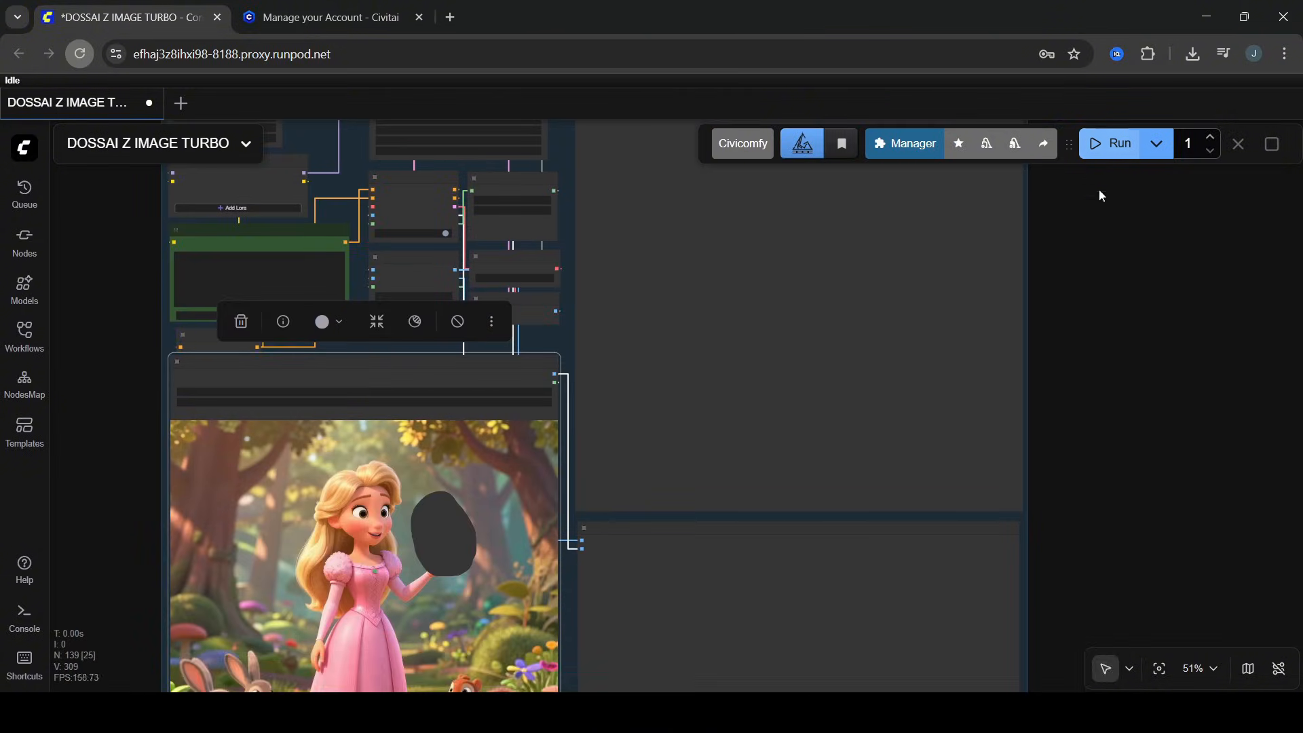
Step: Run the inpainting so she holds a glowing crystal orb, then compare before and after in the Image Comparer
click(1115, 142)
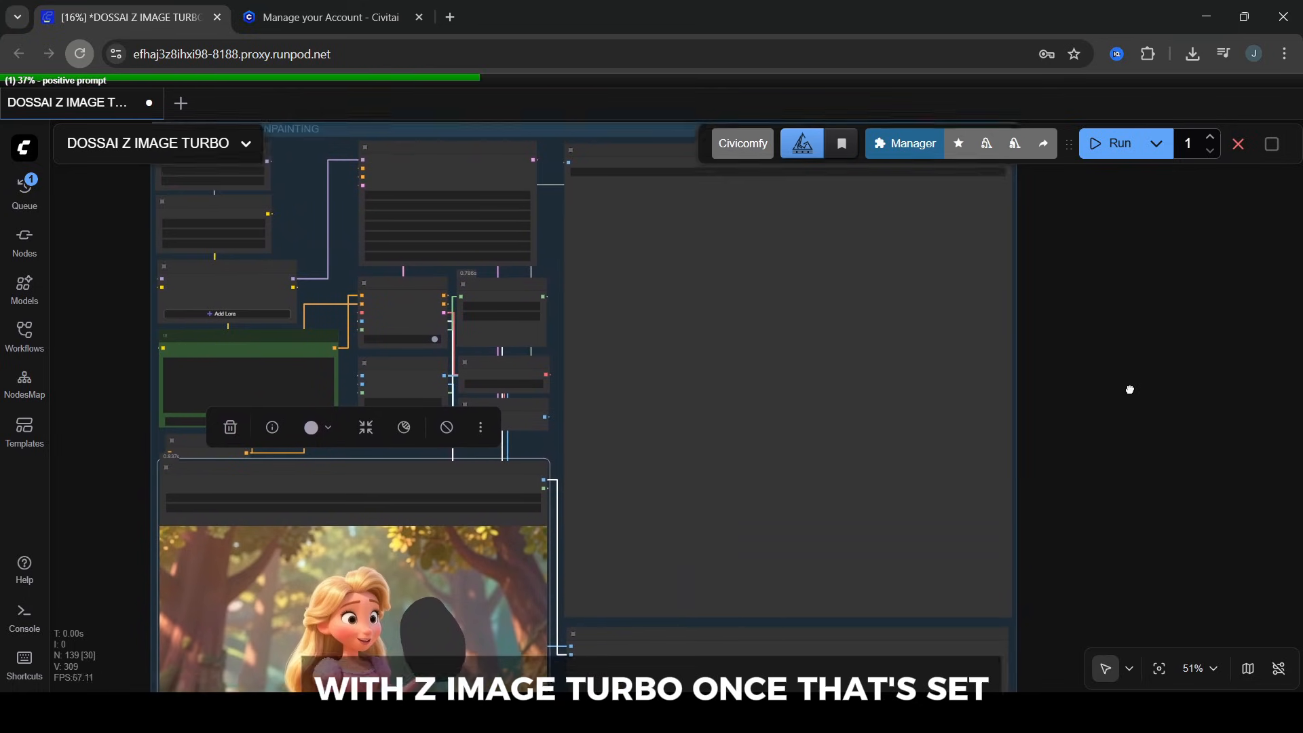
scroll(down, 3)
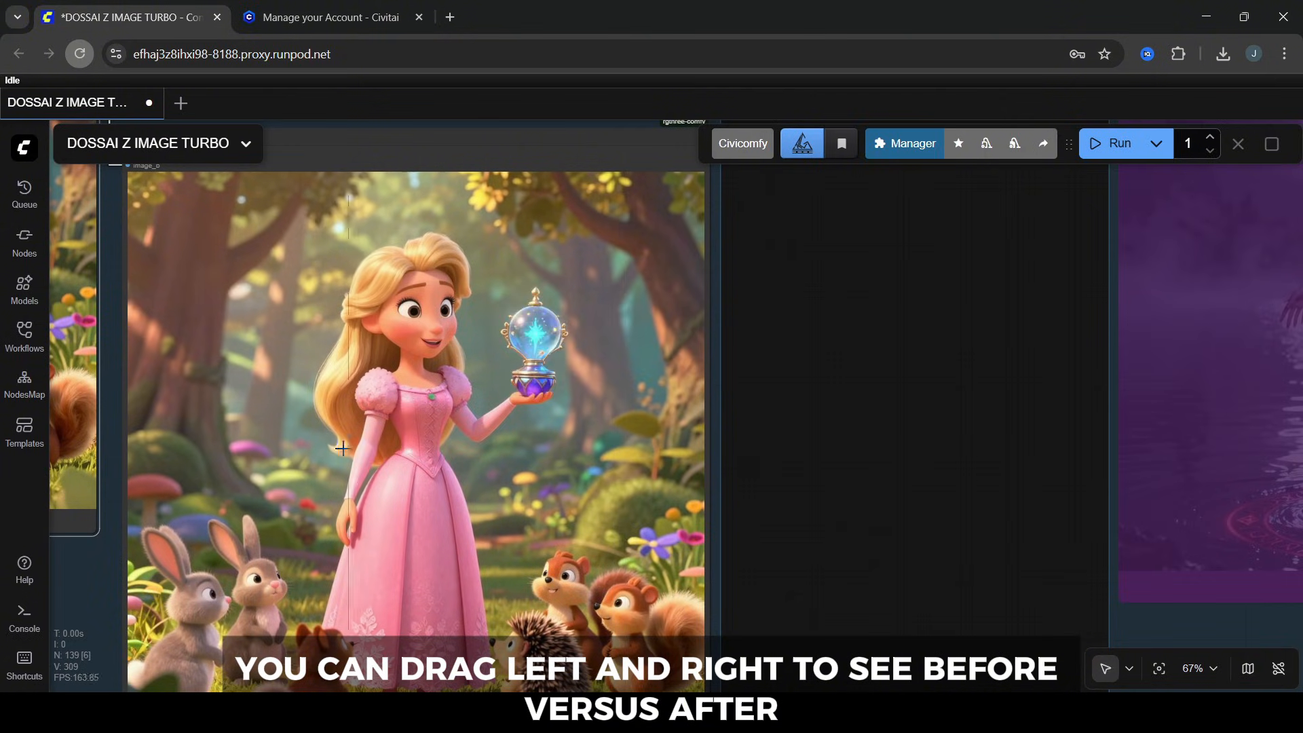
drag(345, 449, 598, 469)
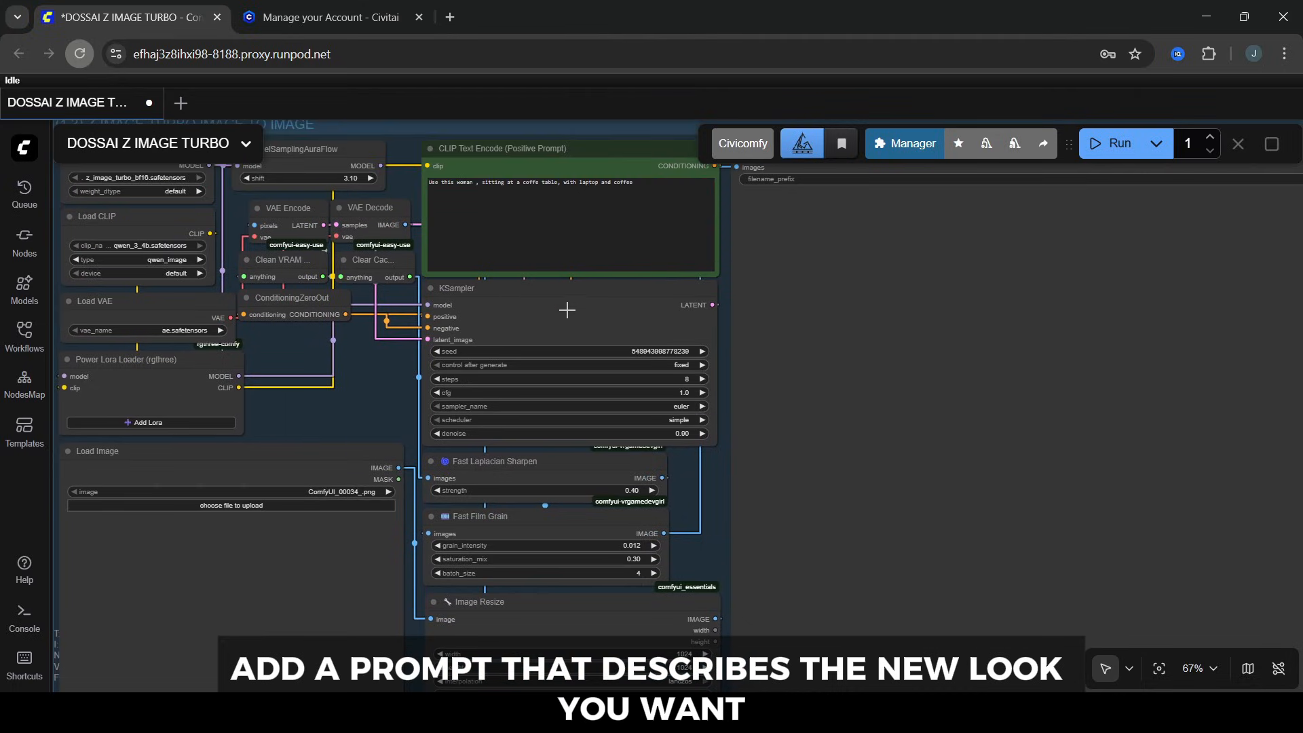
Step: Scroll the canvas down from the image-to-image group to the Upscale Image group
scroll(down, 3)
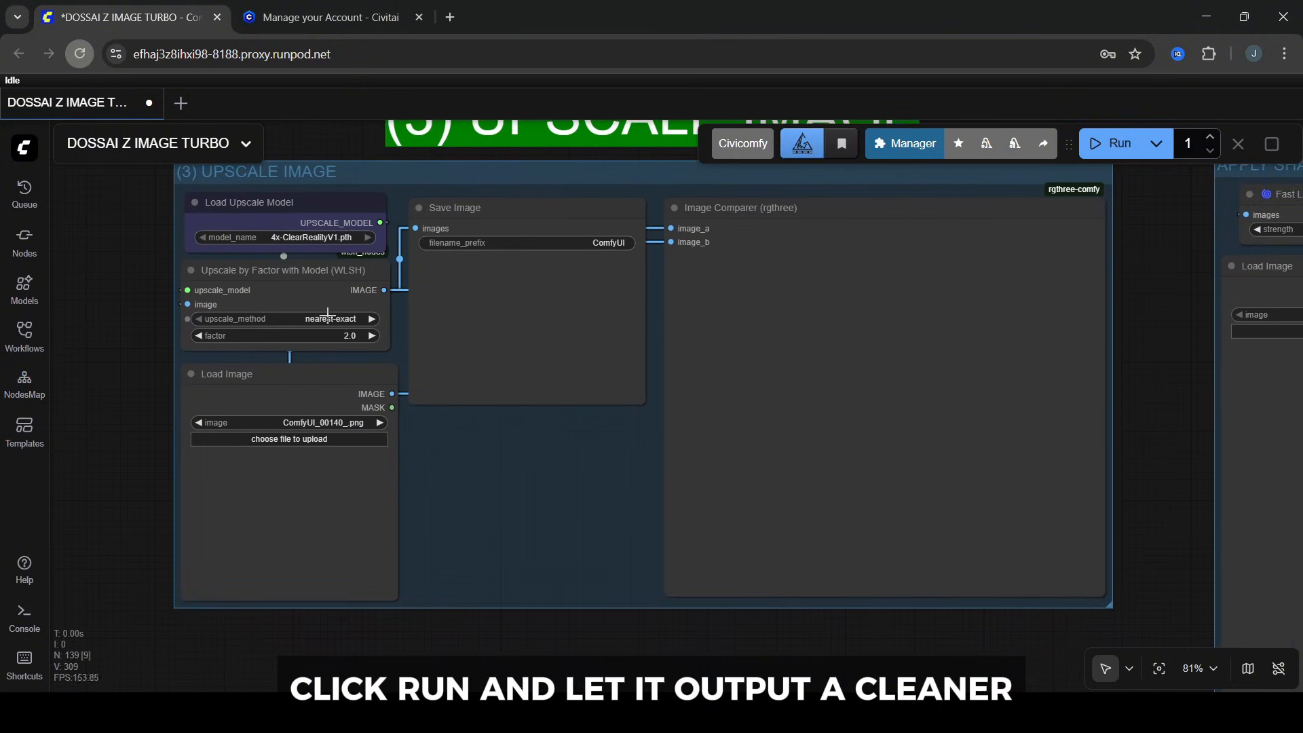
mouse_move(483, 254)
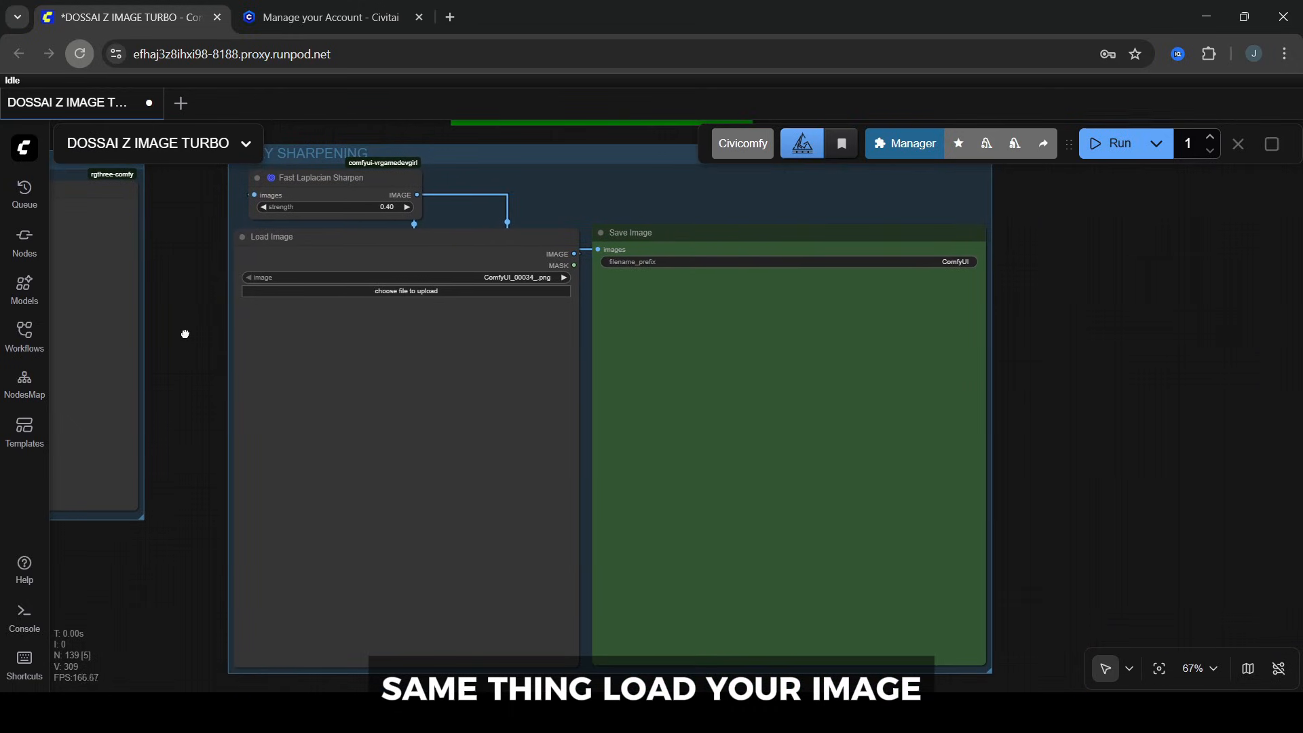
mouse_move(368, 228)
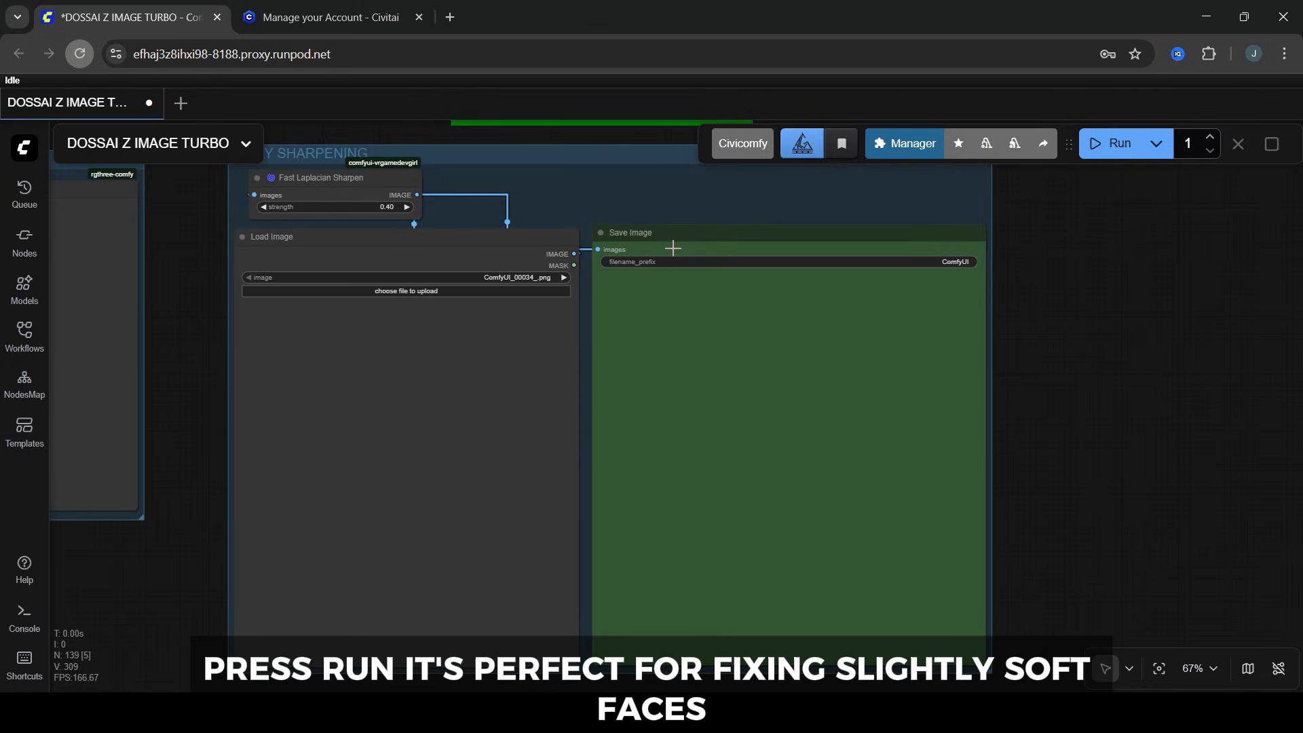
Step: Scroll out from the Apply Sharpening group to see the full template overview
scroll(down, 3)
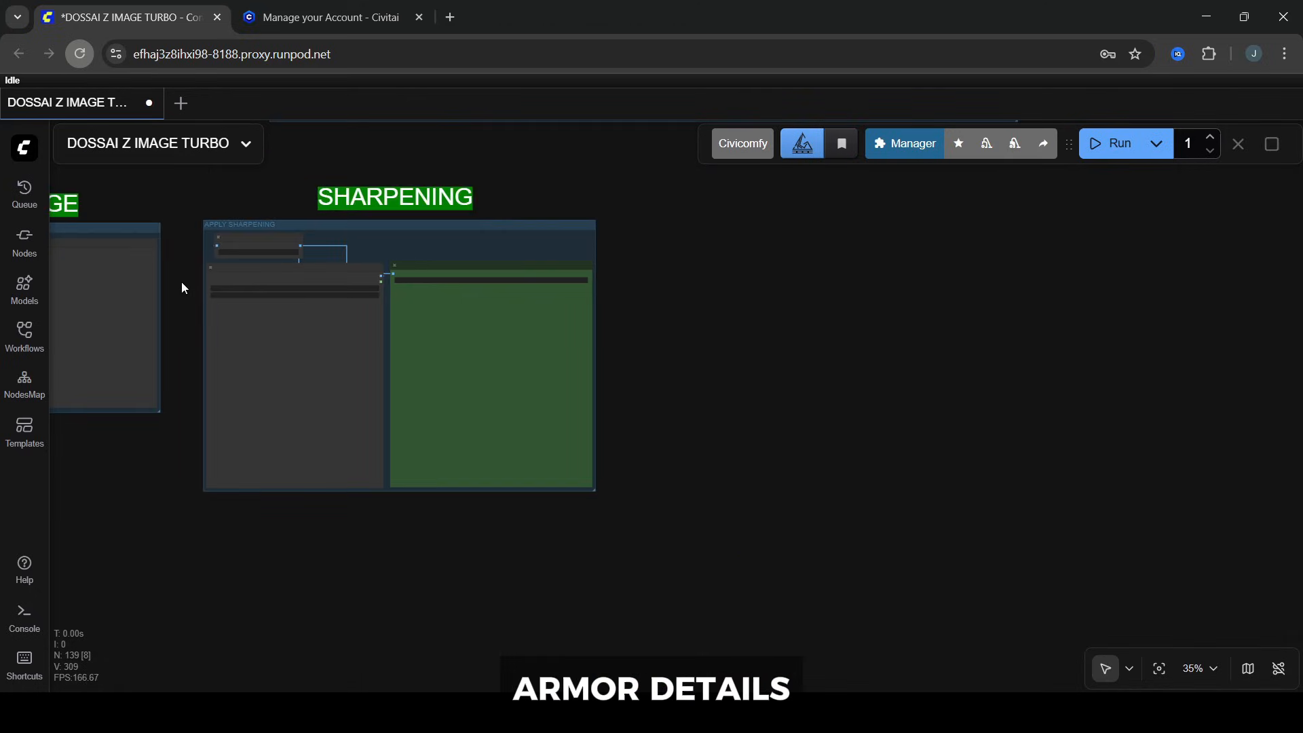
scroll(down, 3)
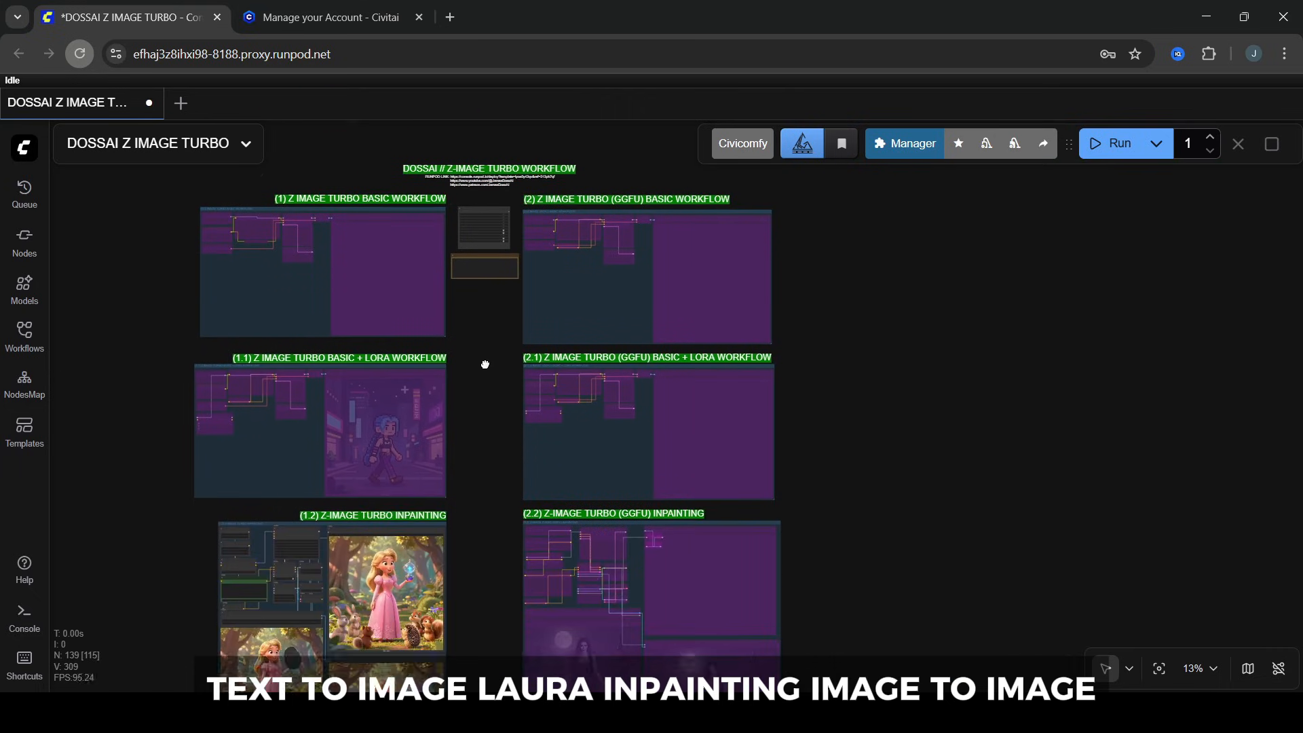
Step: Zoom out to about 13% and pan down over the image-to-image, upscale and sharpening groups
scroll(down, 3)
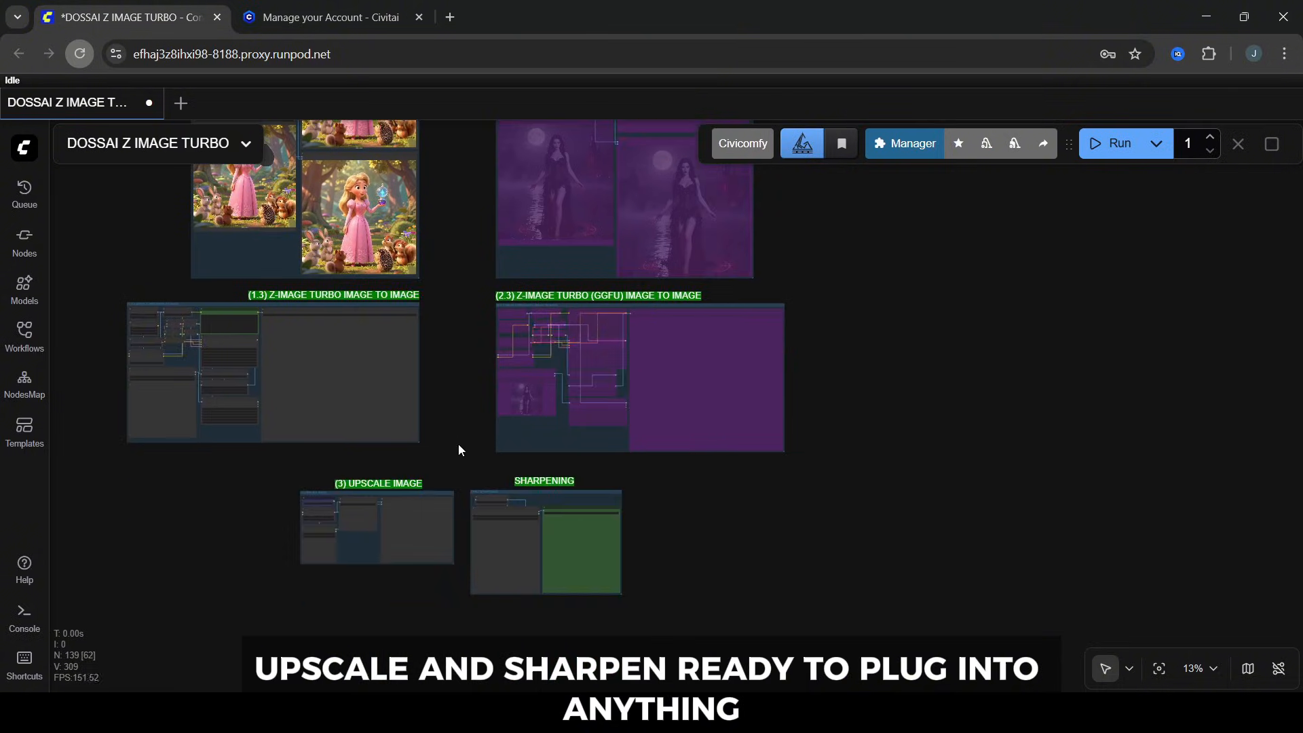
scroll(down, 3)
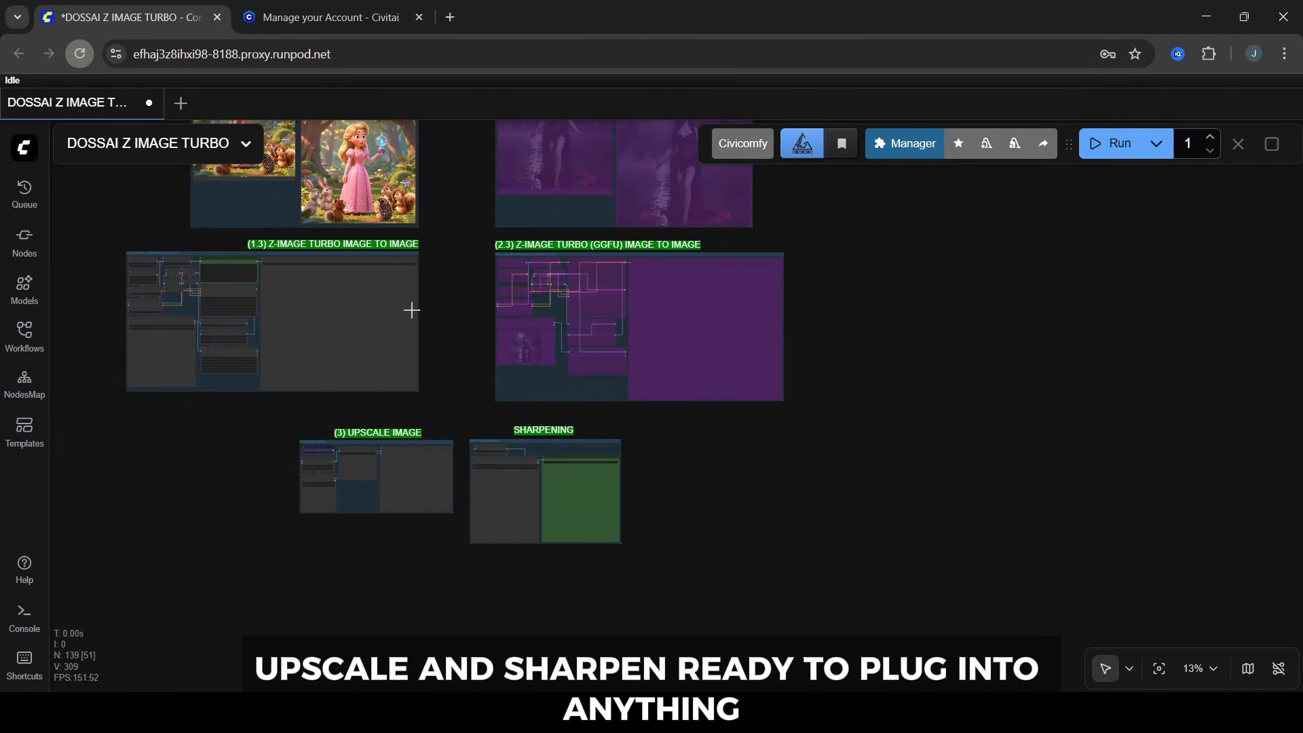